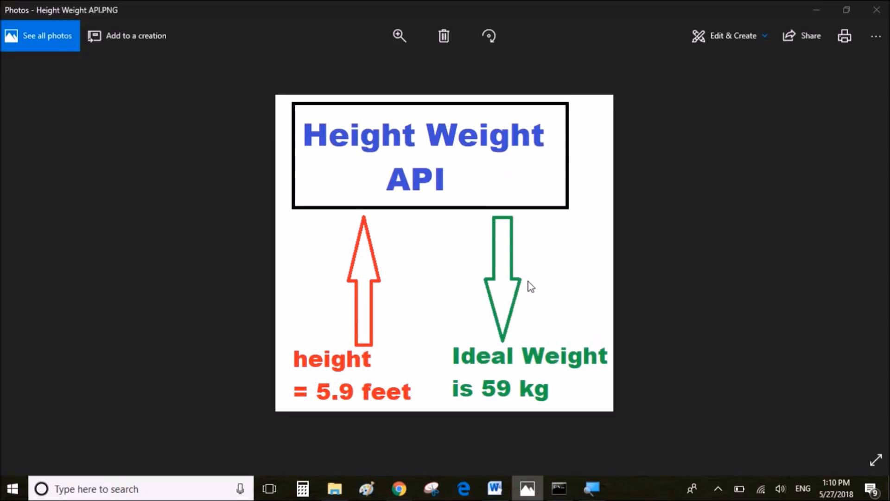
pyautogui.moveTo(429, 212)
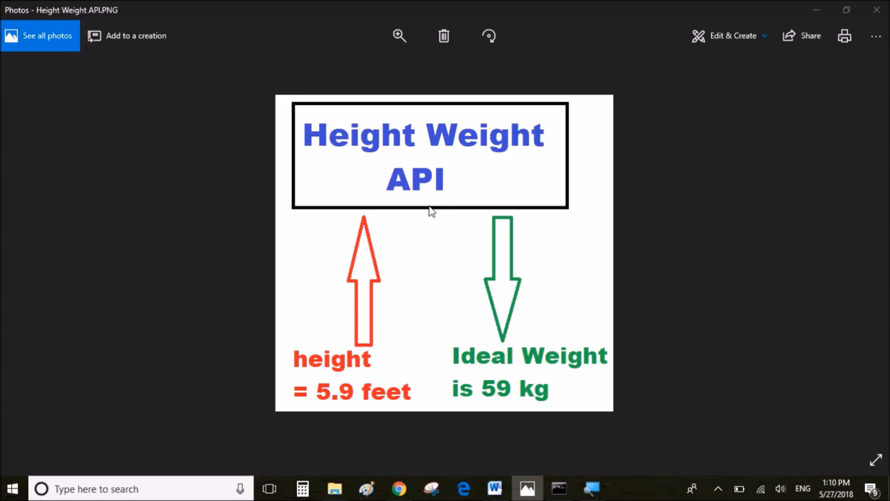
pyautogui.moveTo(391, 158)
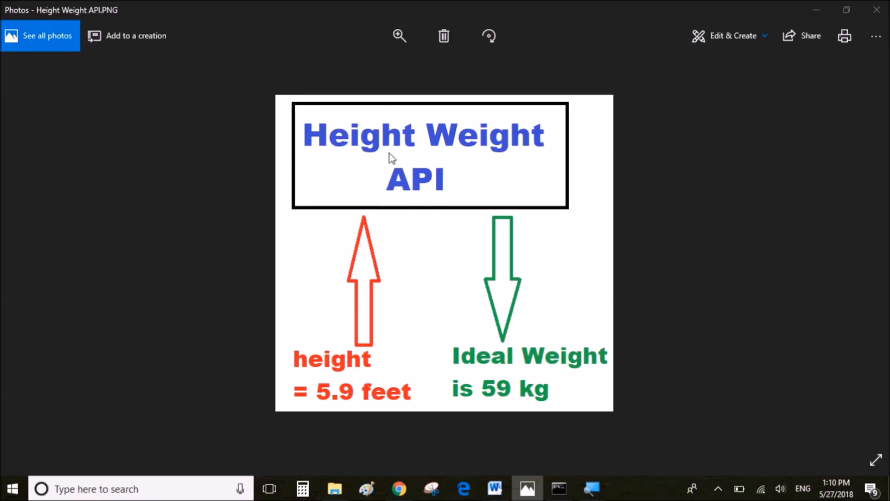
pyautogui.moveTo(374, 343)
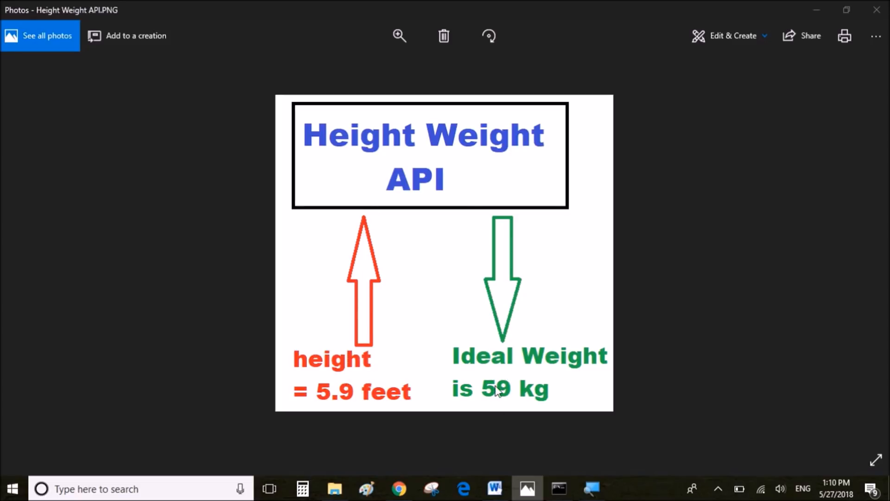
pyautogui.moveTo(328, 412)
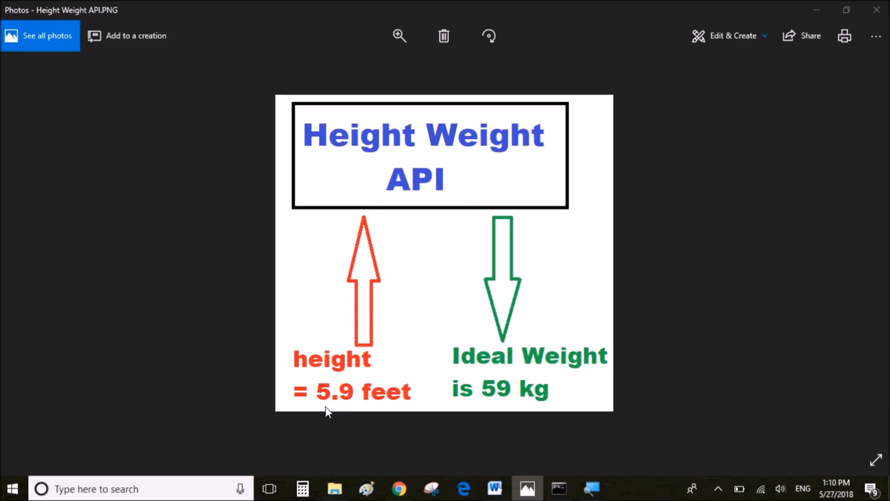
pyautogui.moveTo(396, 308)
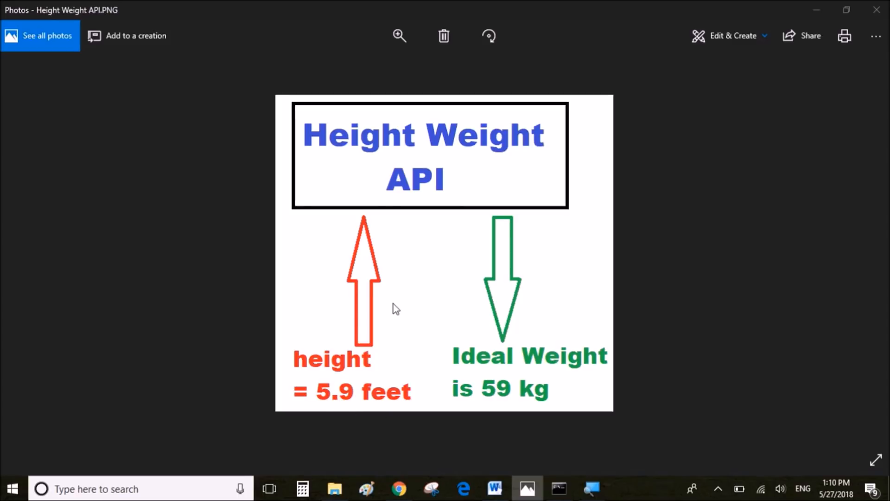
pyautogui.moveTo(518, 364)
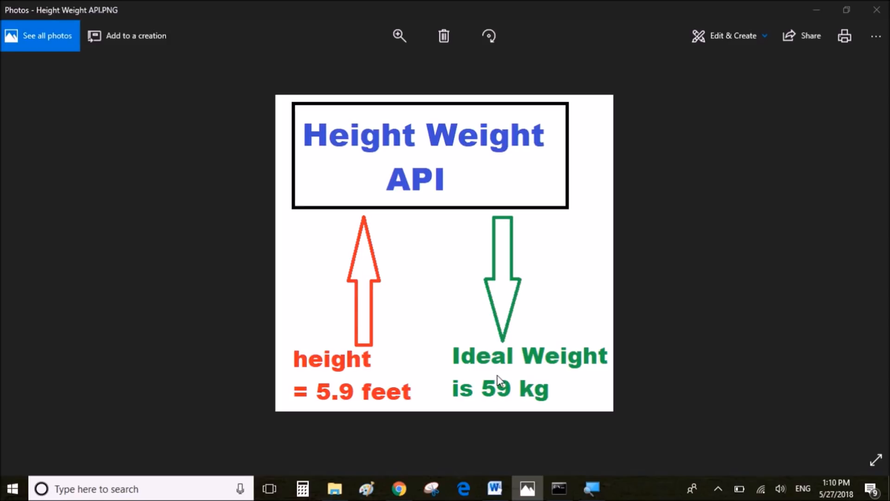
pyautogui.moveTo(438, 469)
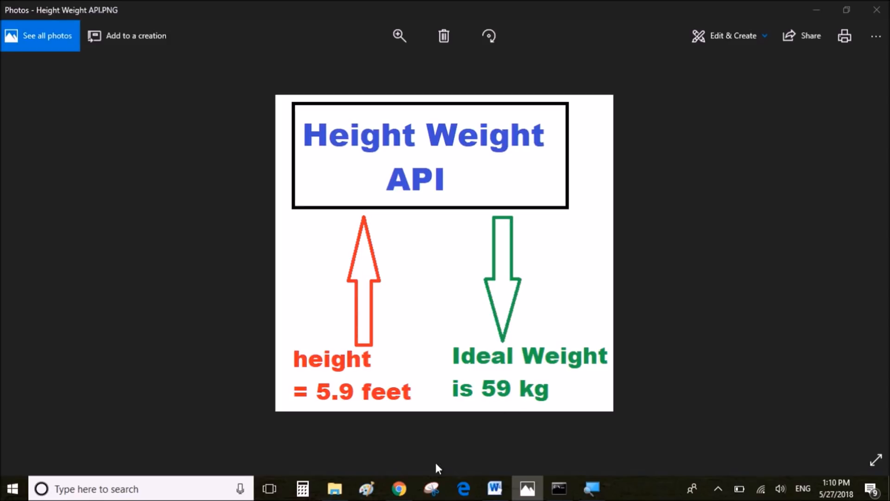
# Bring up Chrome's Anaconda download page and scroll to the Windows installers for Python 3.6 and 2.7
pyautogui.click(399, 489)
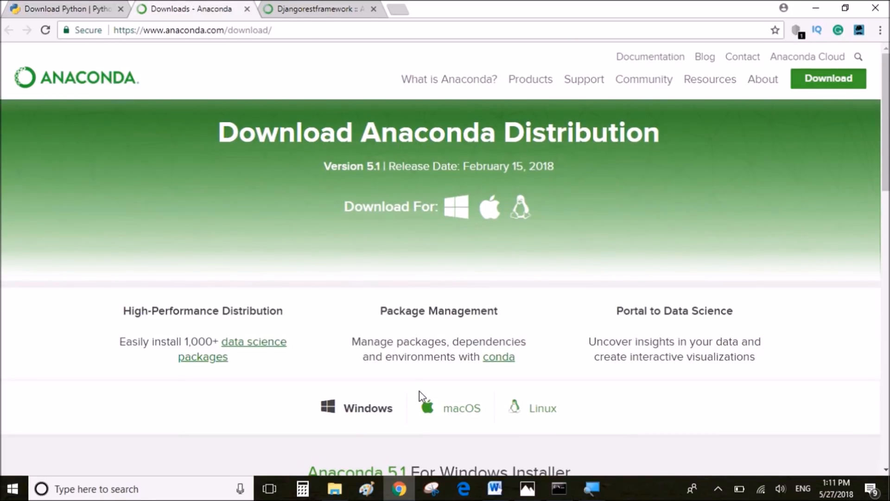
pyautogui.scroll(-3)
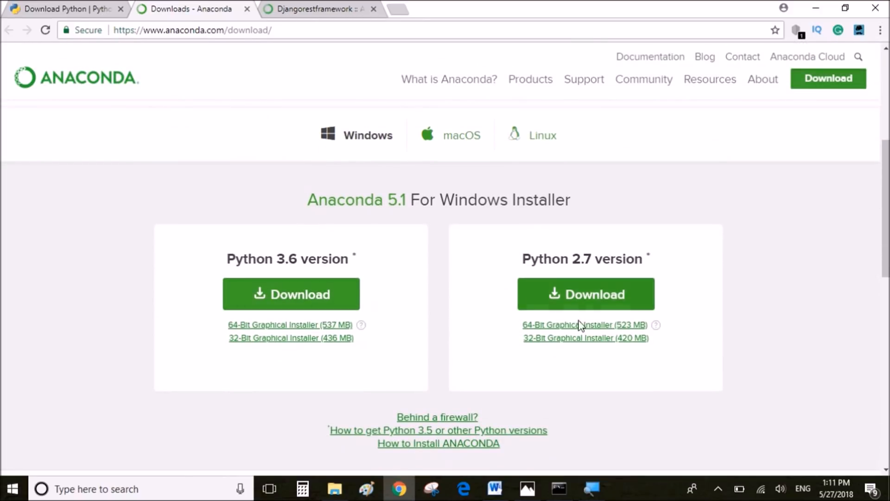
pyautogui.moveTo(379, 245)
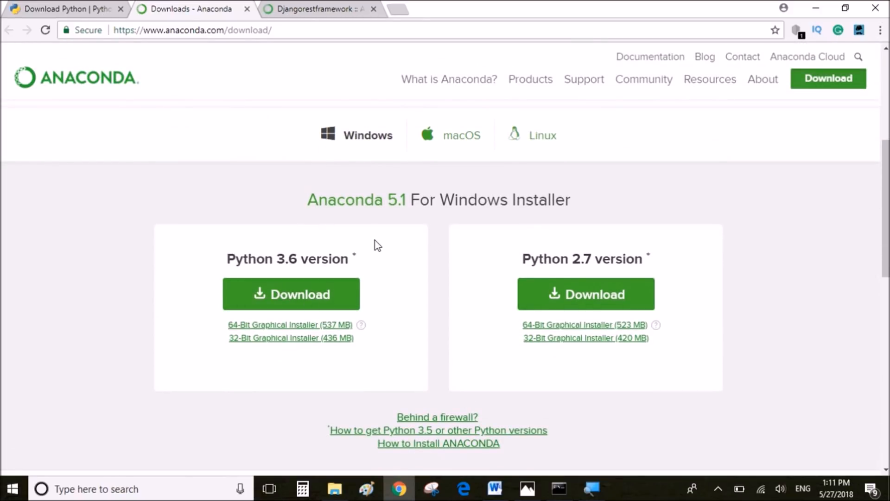
pyautogui.scroll(-3)
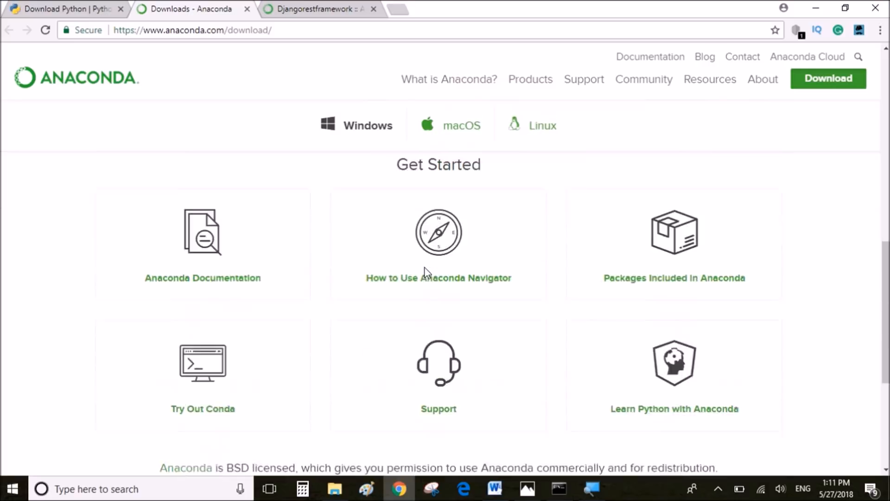
pyautogui.click(357, 125)
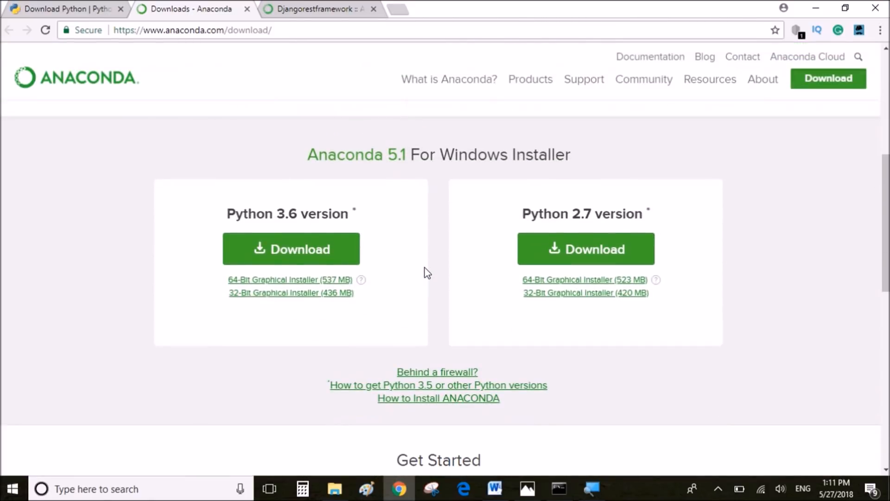
pyautogui.scroll(-3)
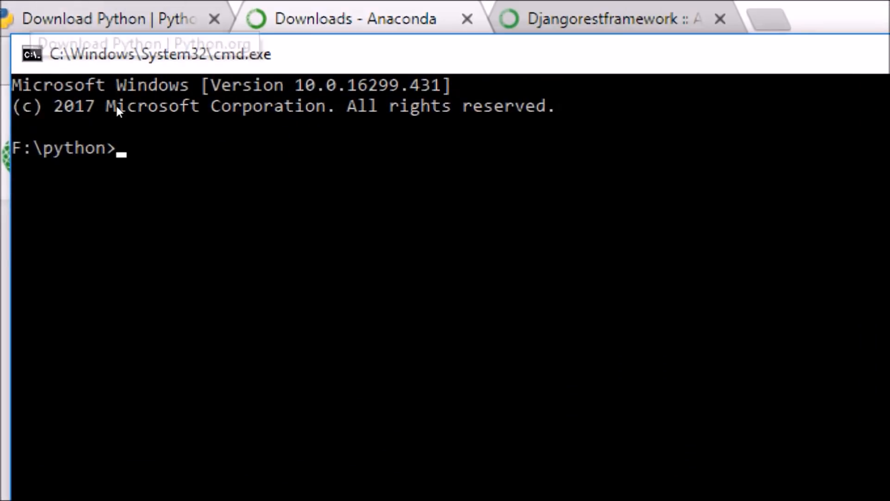
pyautogui.write('pip')
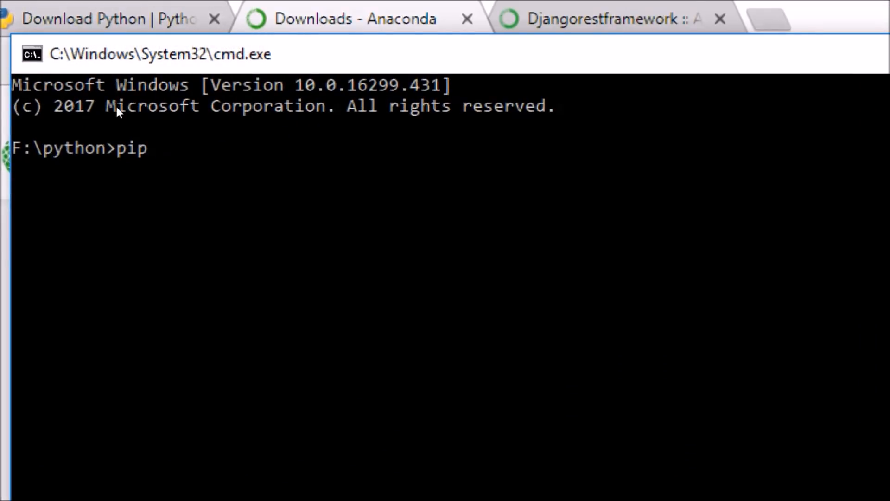
pyautogui.write('install')
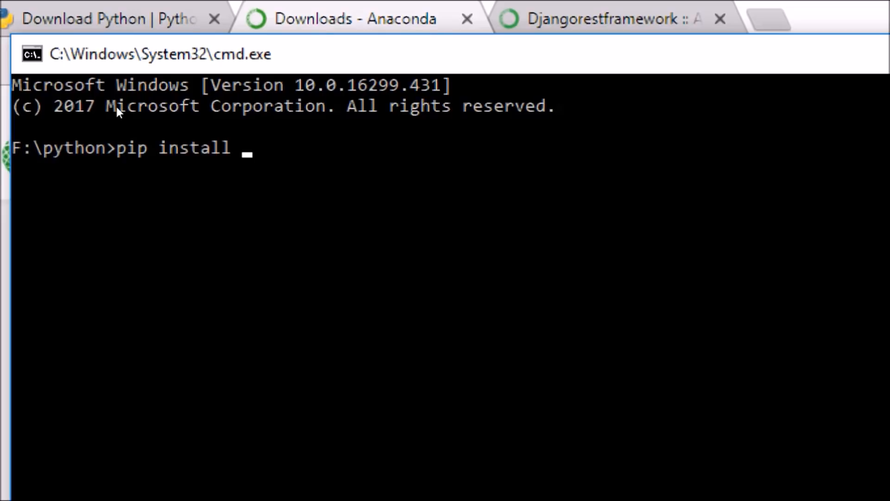
pyautogui.write('django')
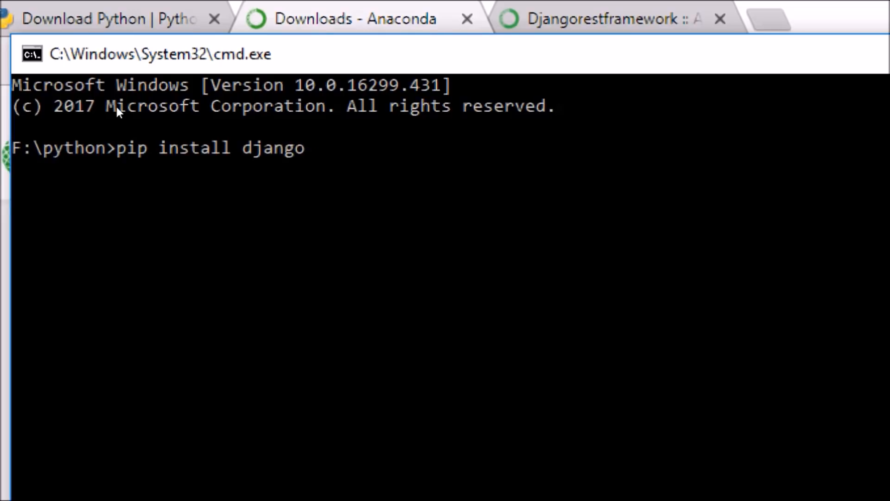
pyautogui.press('Backspace')
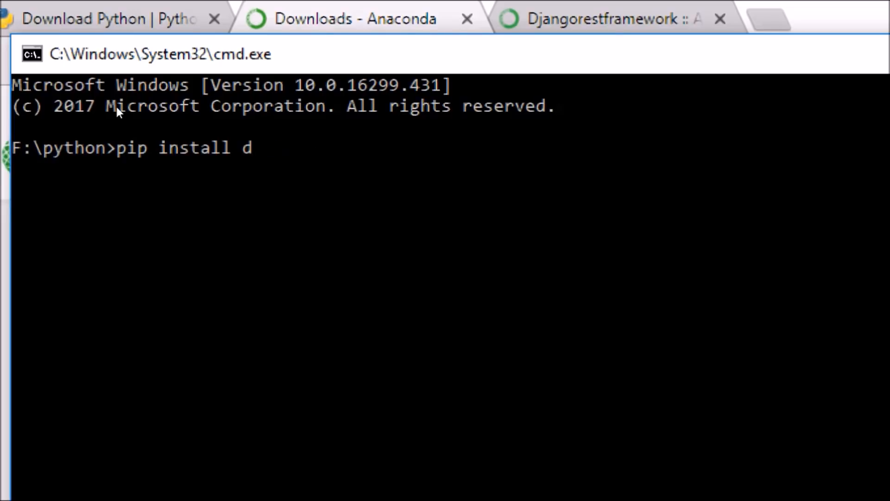
pyautogui.write('jangorestf')
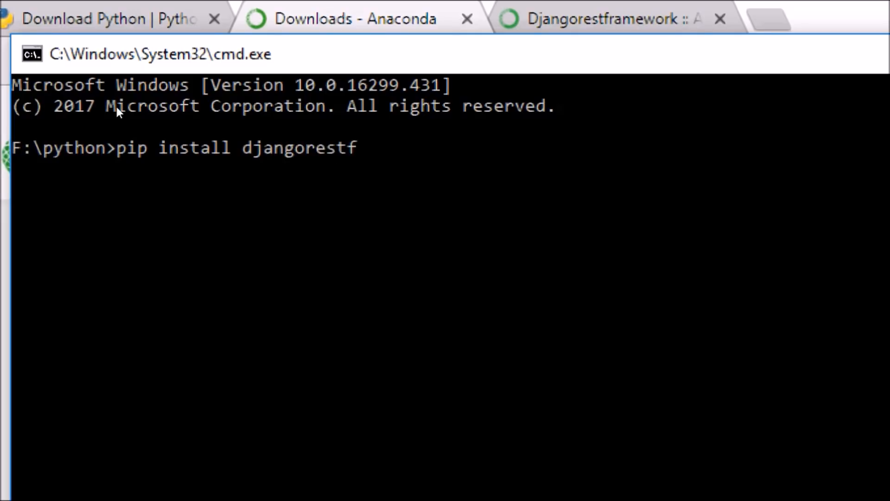
pyautogui.write('ramework')
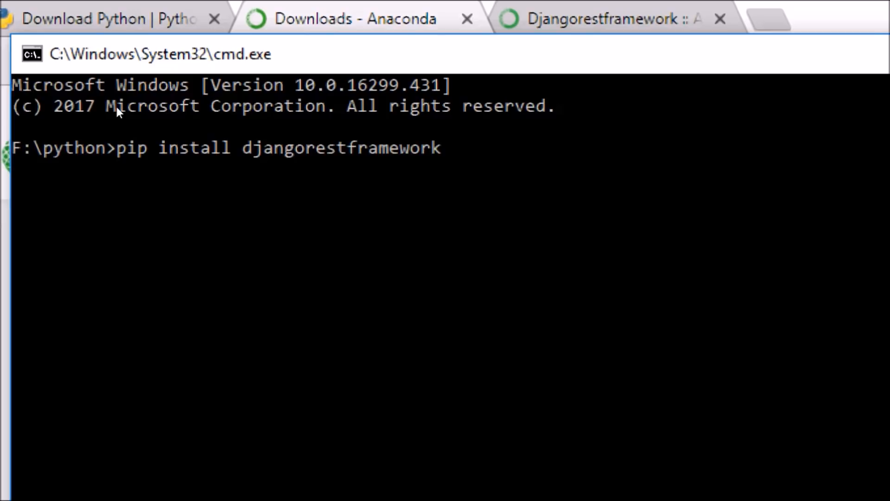
pyautogui.press('Backspace')
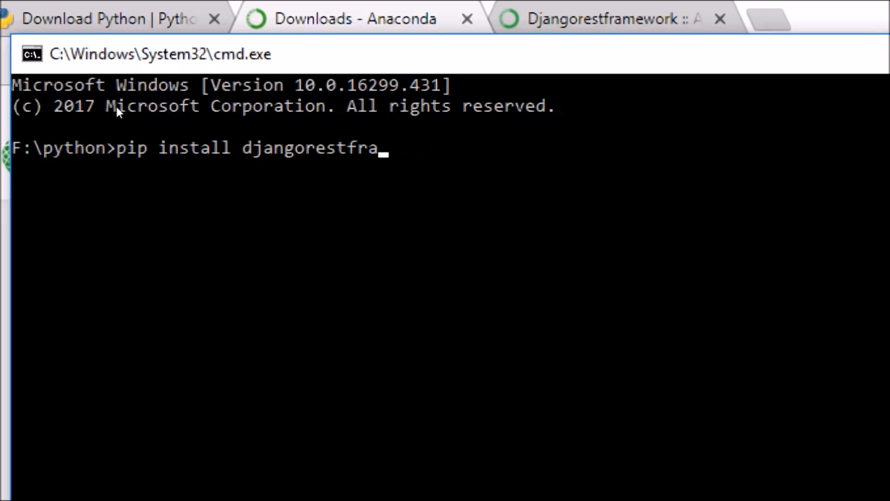
pyautogui.press('escape')
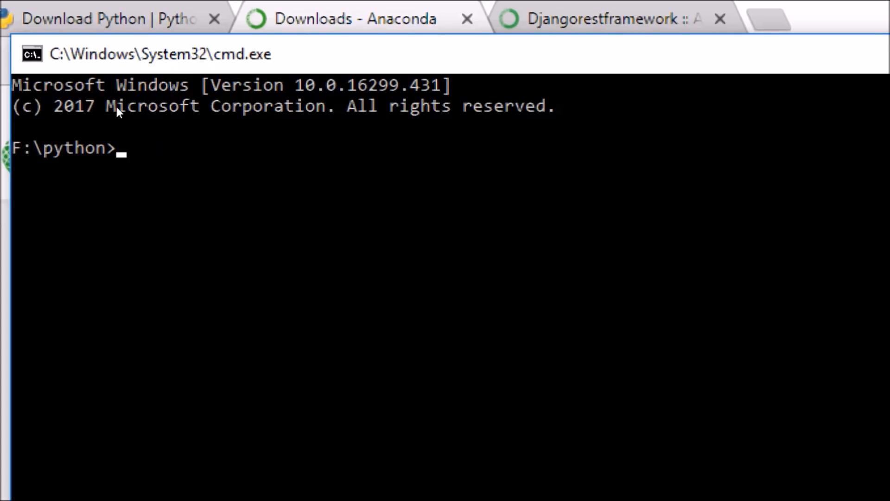
pyautogui.write('cond')
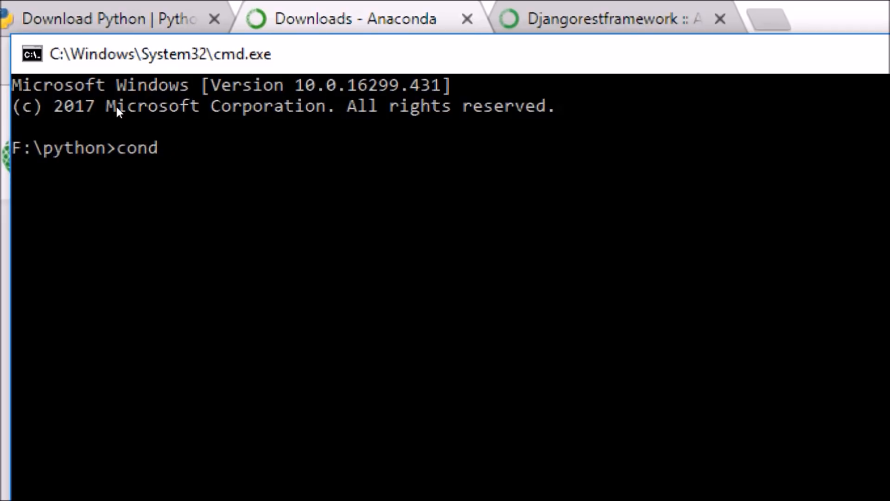
pyautogui.write('install')
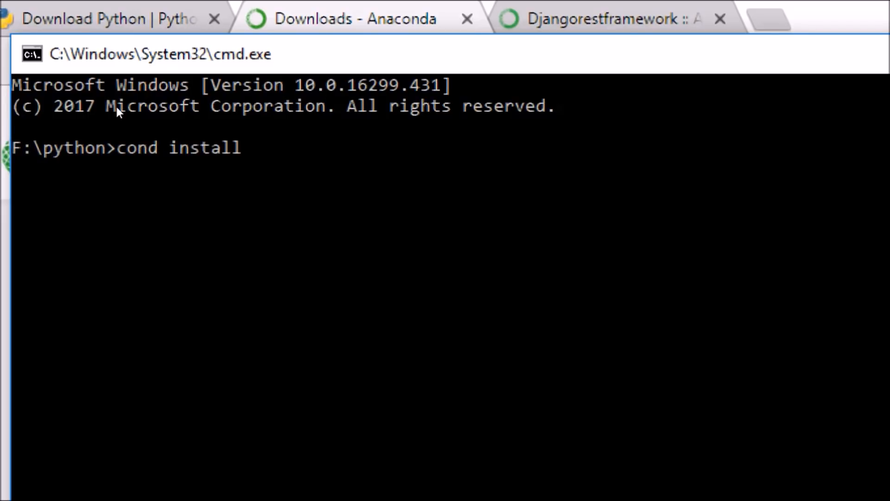
pyautogui.write('django')
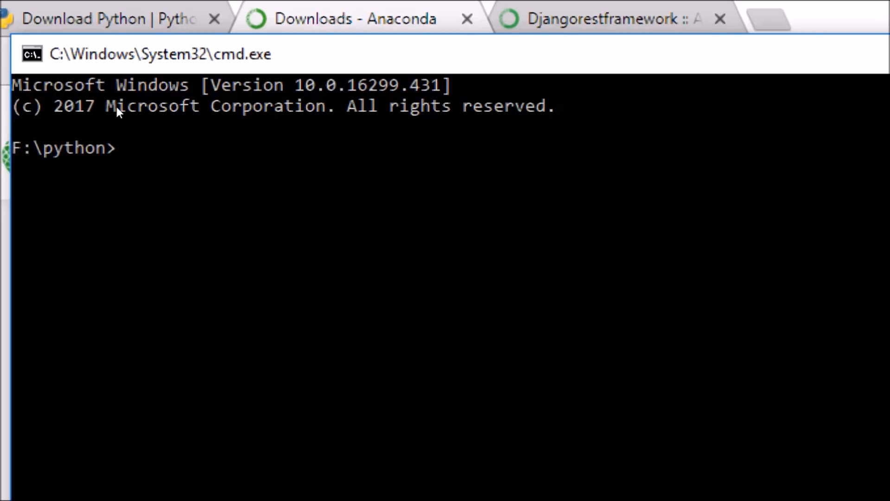
# Focus the Command Prompt to prepare the conda-forge djangorestframework install command
pyautogui.click(602, 18)
pyautogui.write('conda install -c conda-forge djangorestframework')
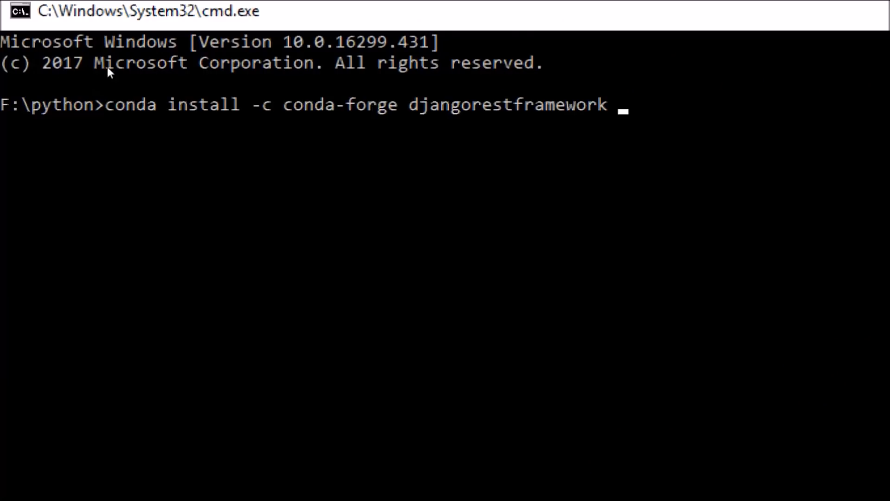
pyautogui.moveTo(224, 82)
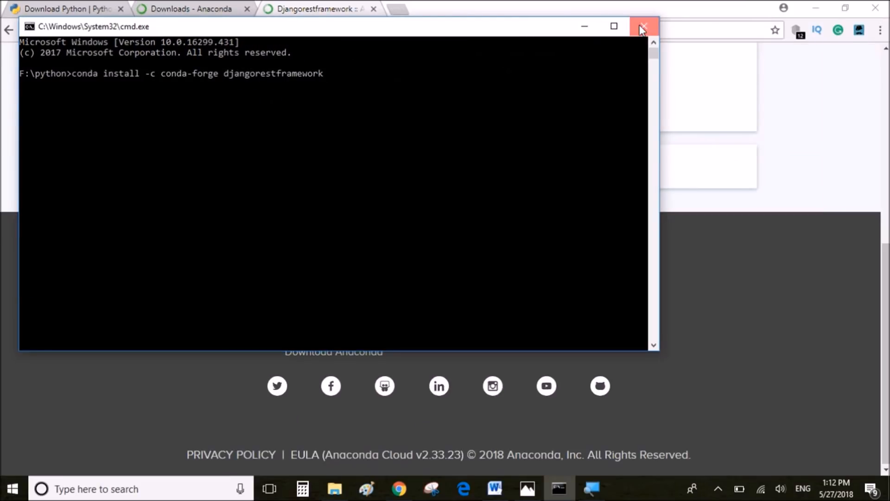
# Start entering cmd in the File Explorer address bar to launch a prompt in F:\python
pyautogui.click(642, 27)
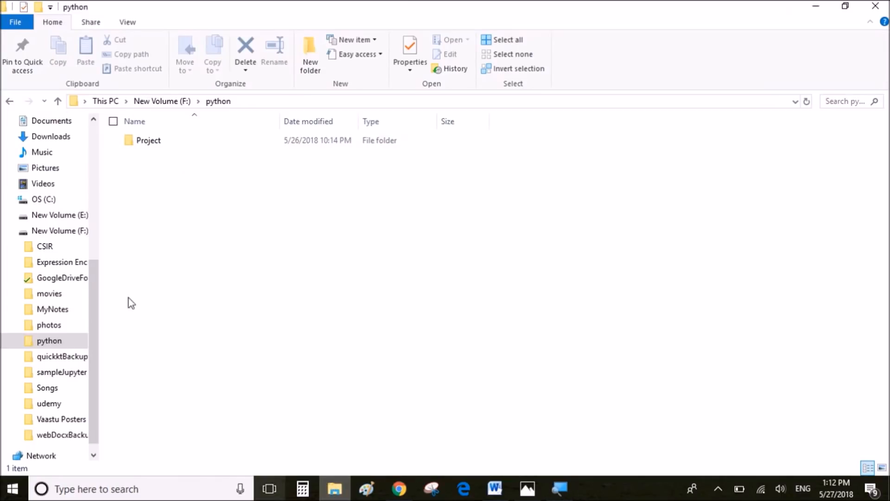
pyautogui.moveTo(193, 206)
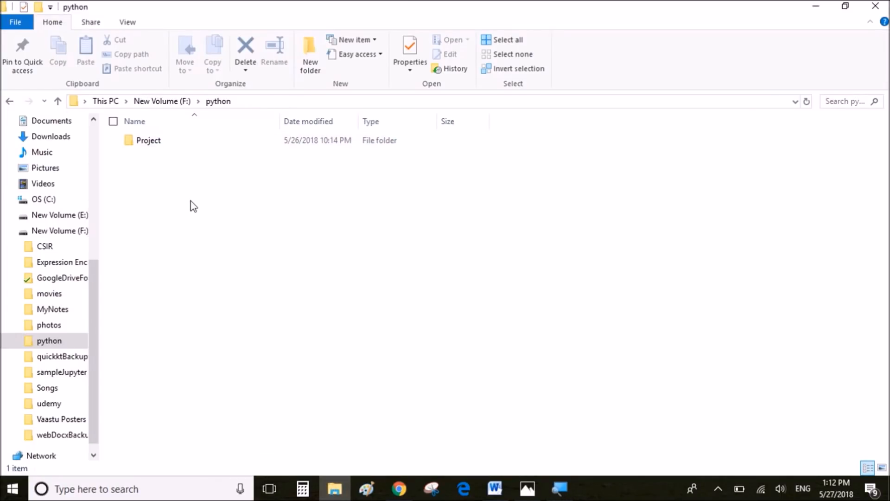
pyautogui.moveTo(240, 96)
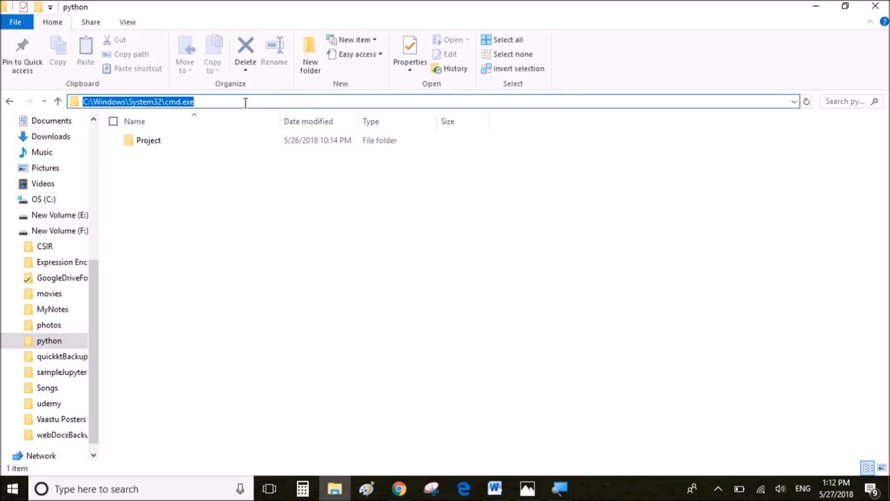
pyautogui.write('c')
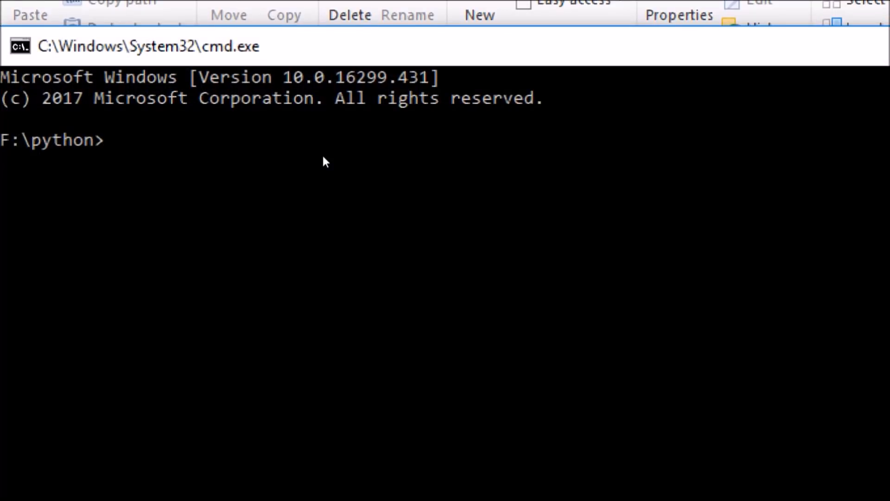
# Run django-admin startproject SampleProject and select the SampleProject name in the output
pyautogui.write('dj')
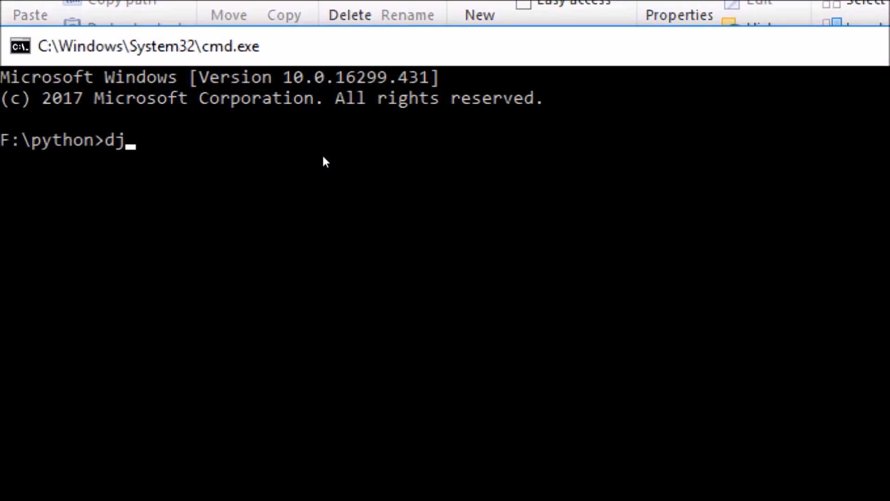
pyautogui.write('ango-a')
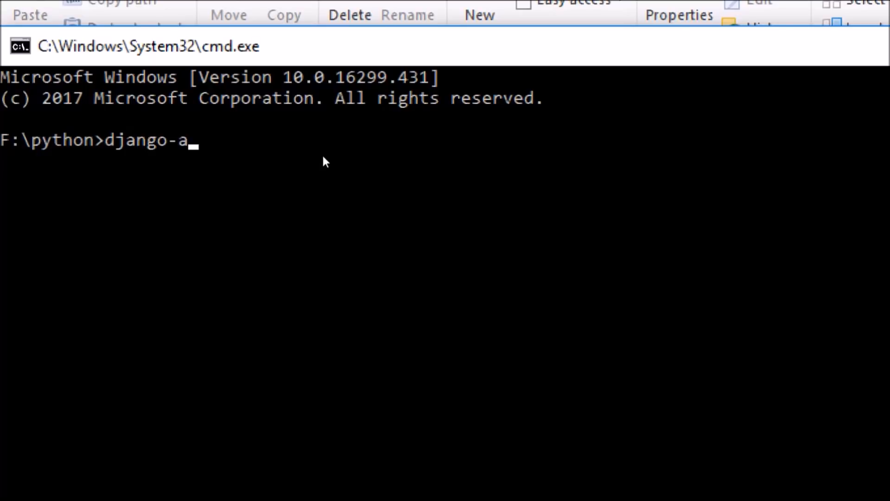
pyautogui.write('dmin')
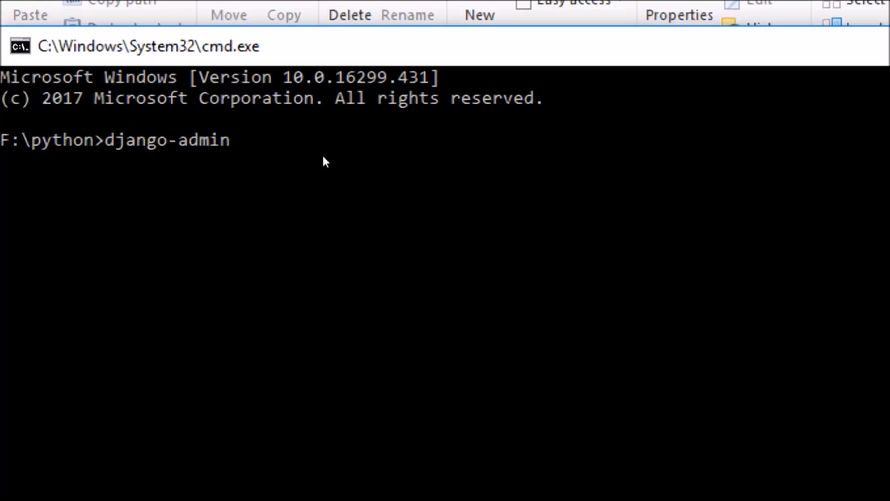
pyautogui.write('startpr')
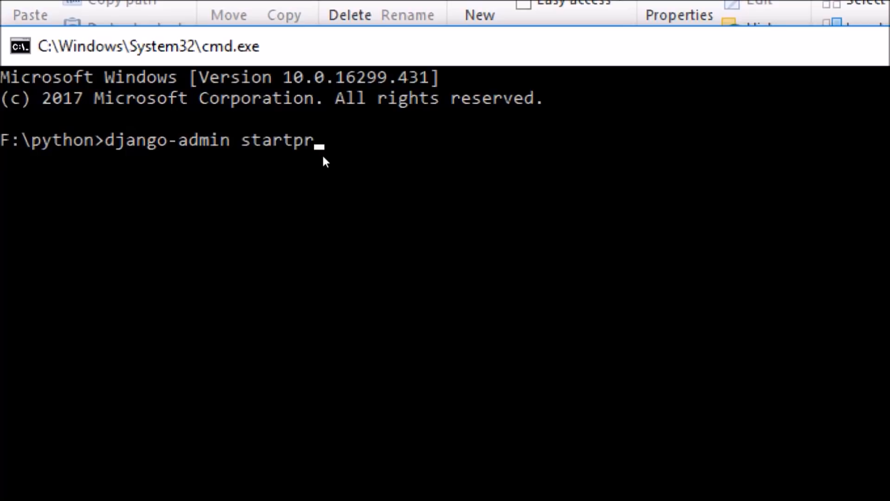
pyautogui.write('oject')
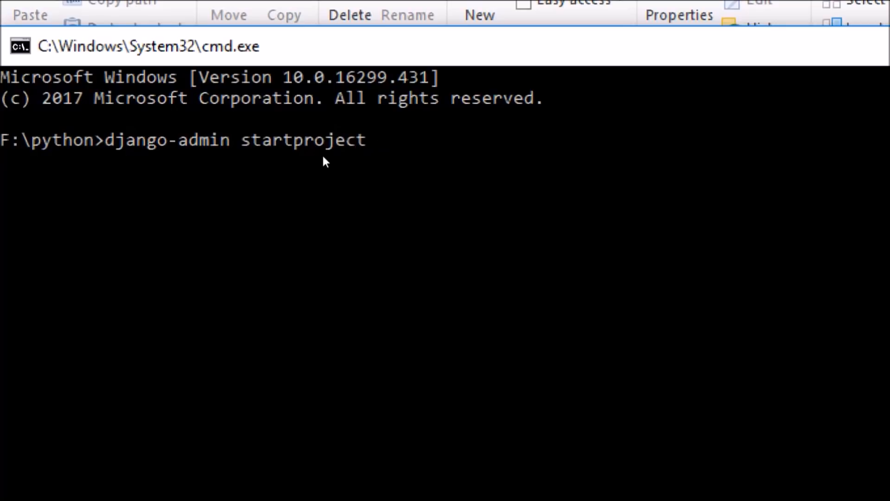
pyautogui.write('Sample')
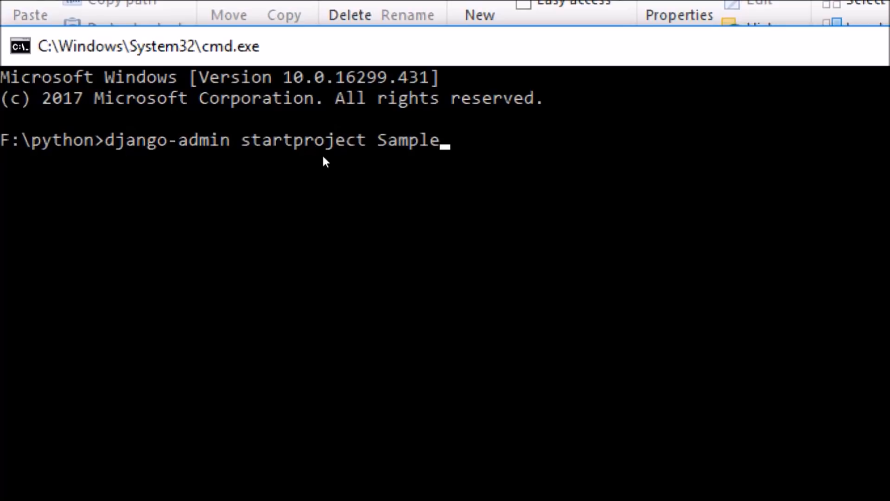
pyautogui.write('Project')
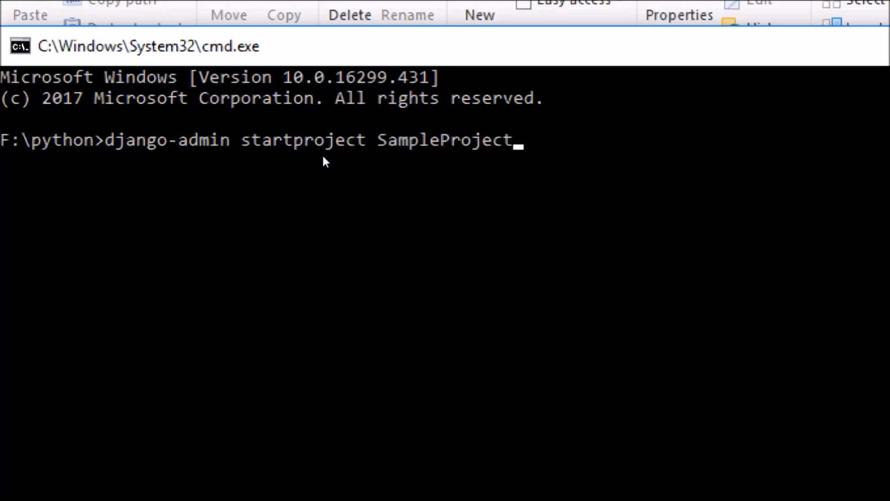
pyautogui.moveTo(300, 126)
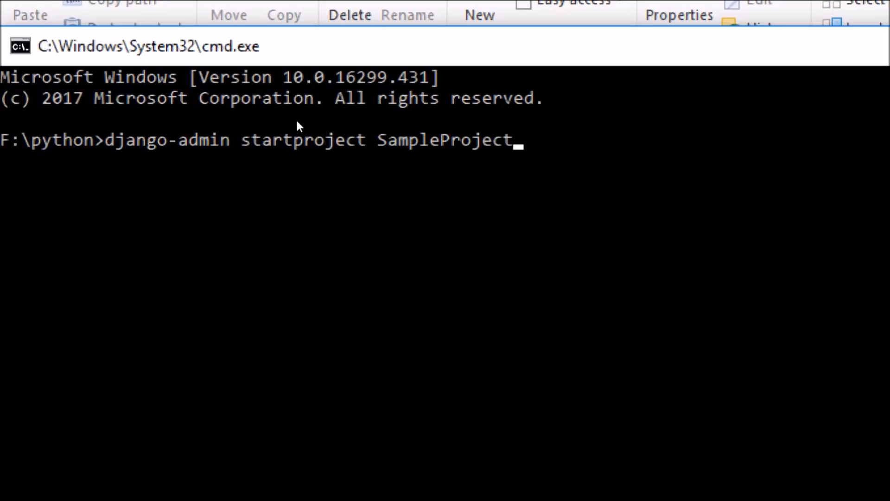
pyautogui.doubleClick(445, 140)
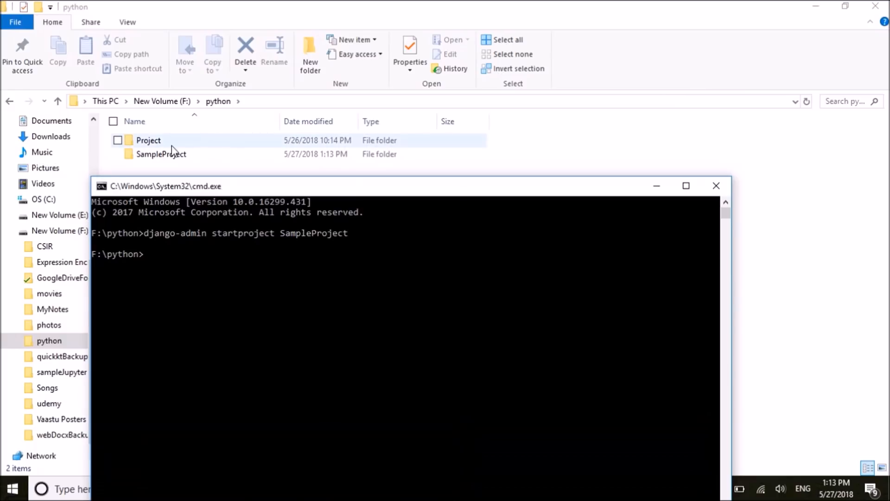
# Open the SampleProject folder in File Explorer to reveal the inner SampleProject folder and manage.py
pyautogui.click(161, 154)
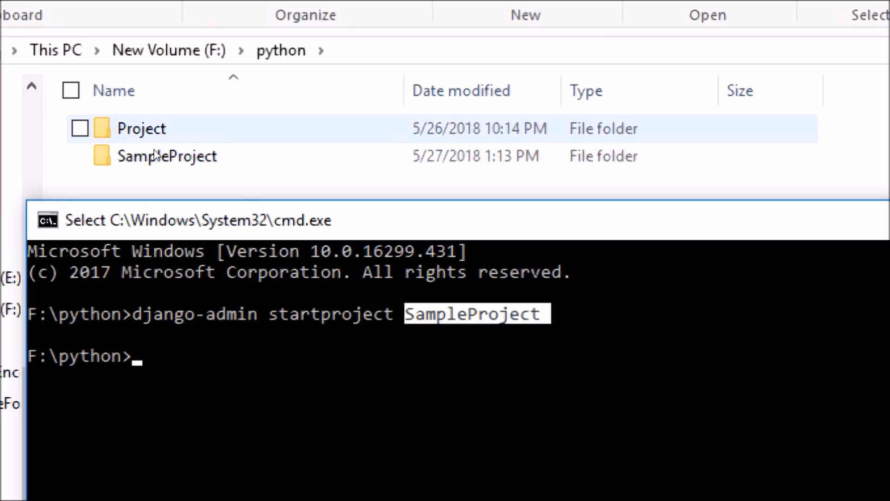
pyautogui.doubleClick(166, 156)
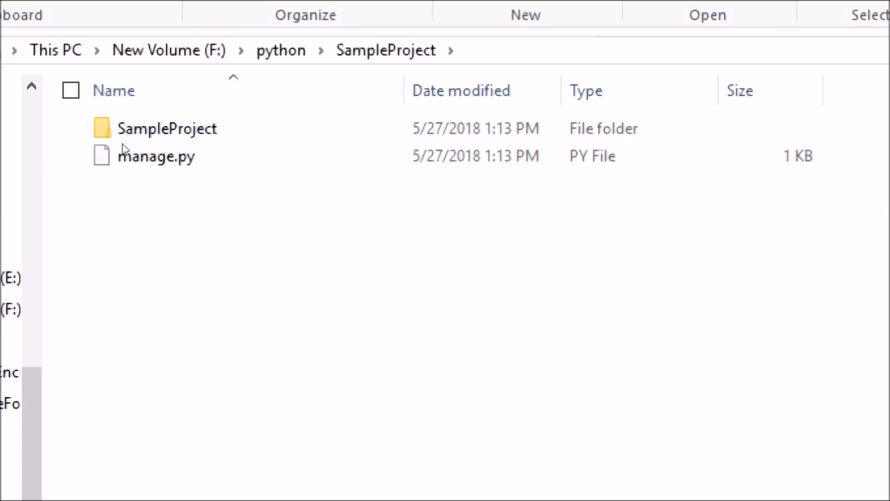
pyautogui.click(166, 128)
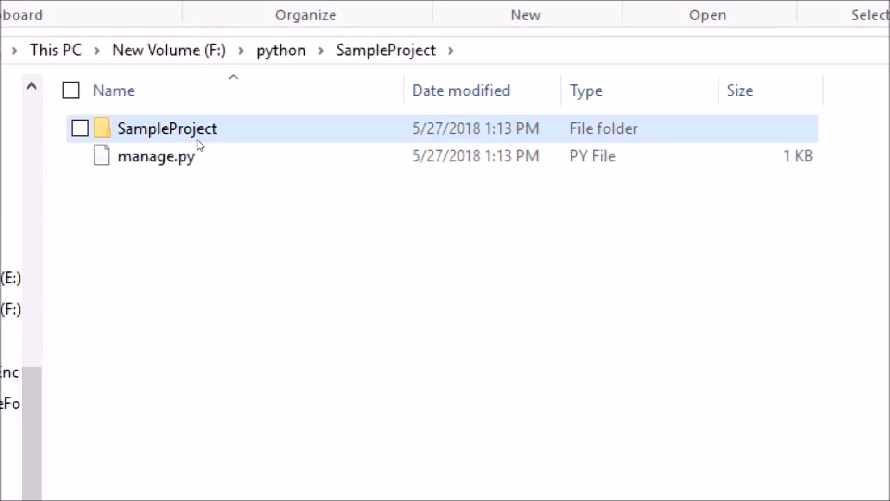
pyautogui.doubleClick(167, 128)
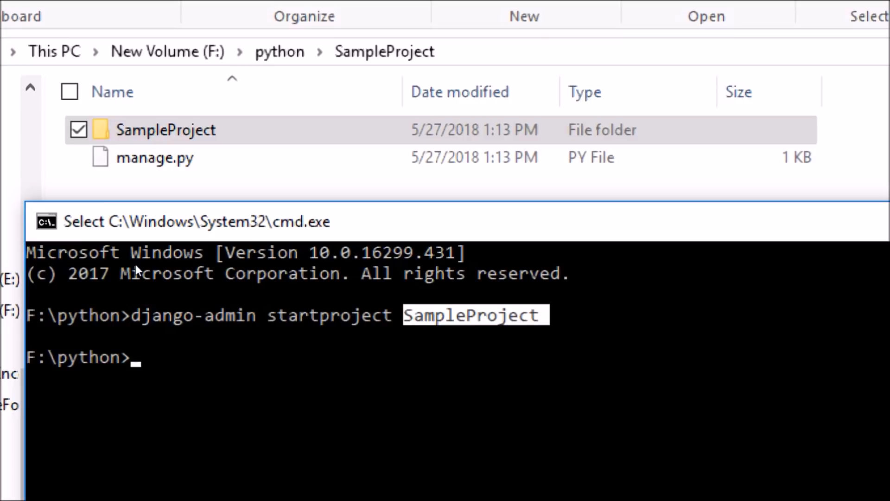
# Change into SampleProject and run python manage.py startapp MyApp
pyautogui.write('cd')
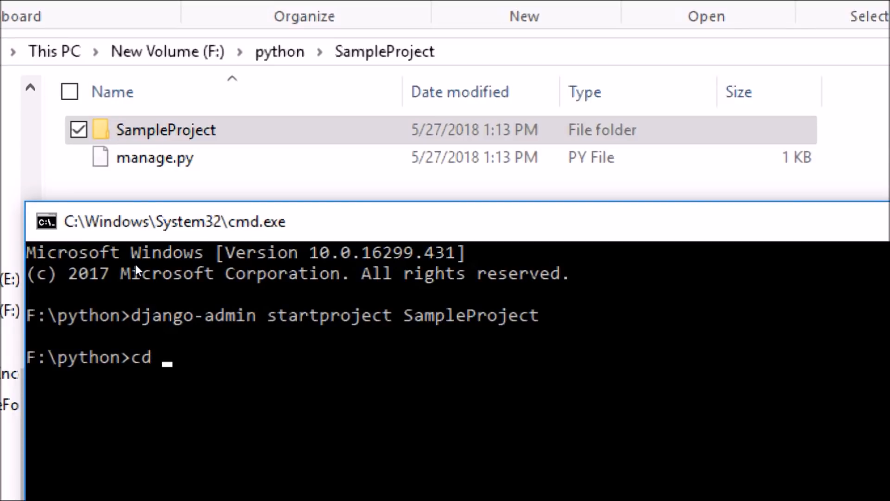
pyautogui.write('SampleProject')
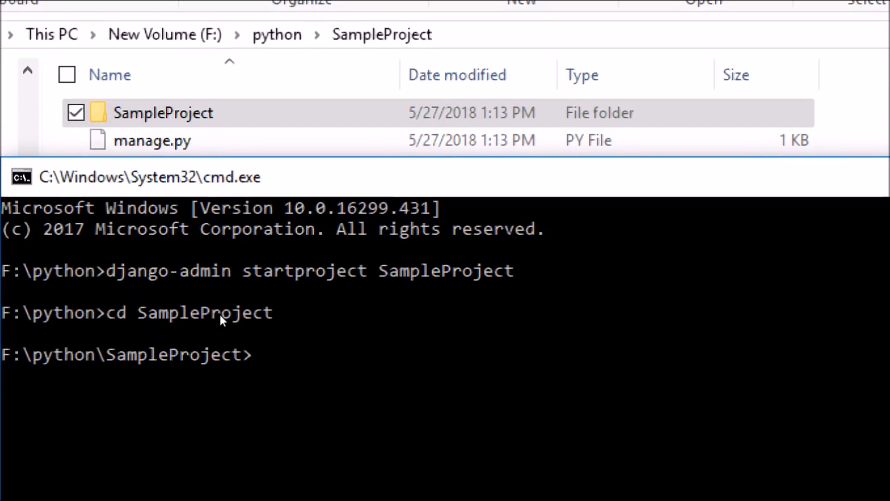
pyautogui.write('python man')
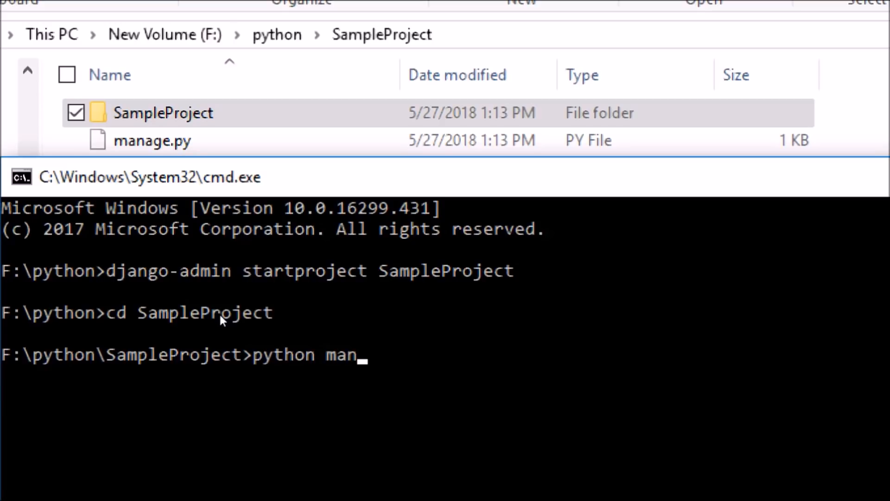
pyautogui.write('age.py sta')
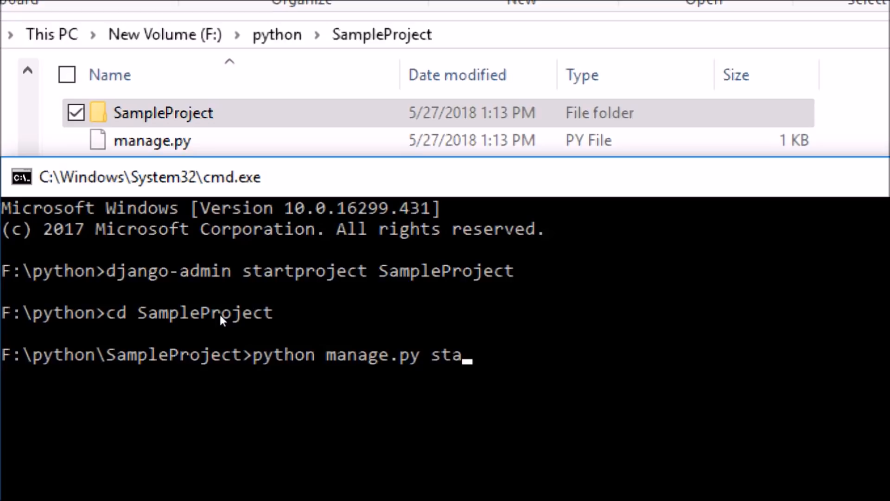
pyautogui.write('rtapp')
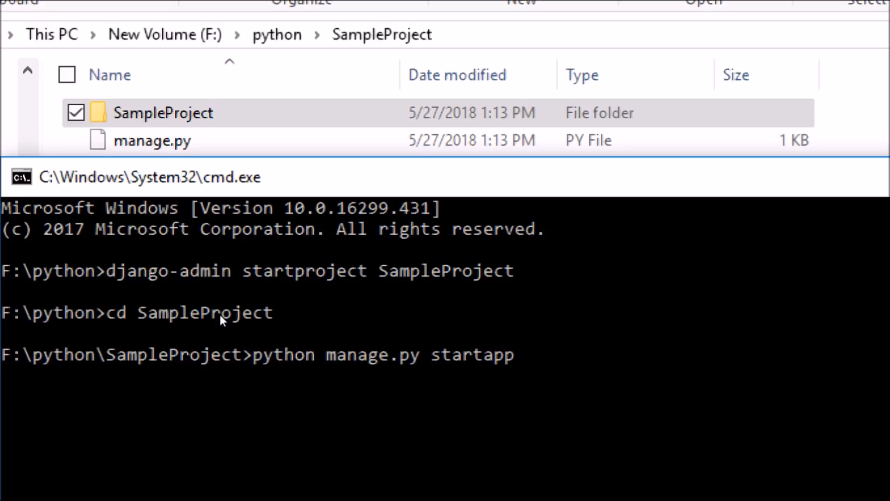
pyautogui.write('MyApp')
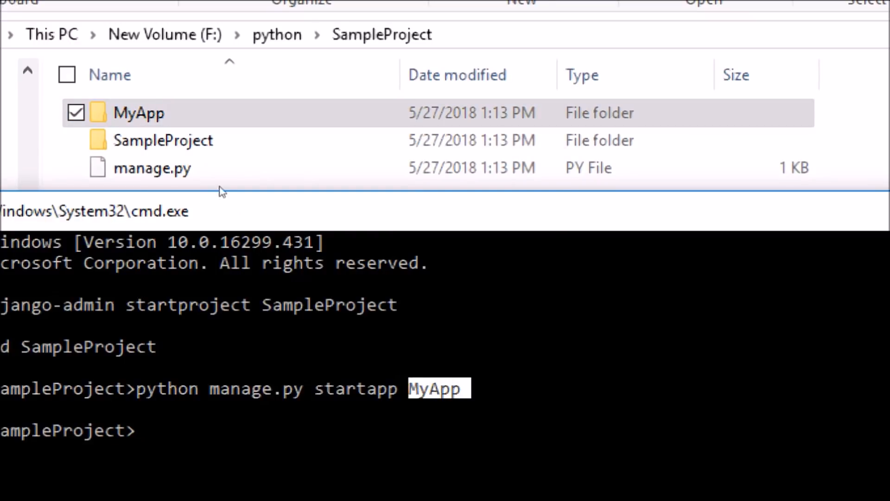
# Maximize File Explorer and bring up the file options for manage.py to open it with Code
pyautogui.doubleClick(139, 112)
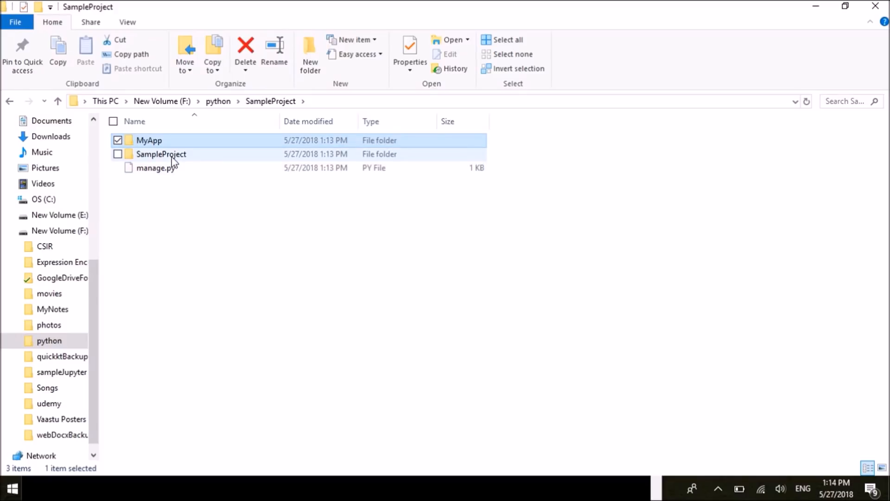
pyautogui.rightClick(151, 168)
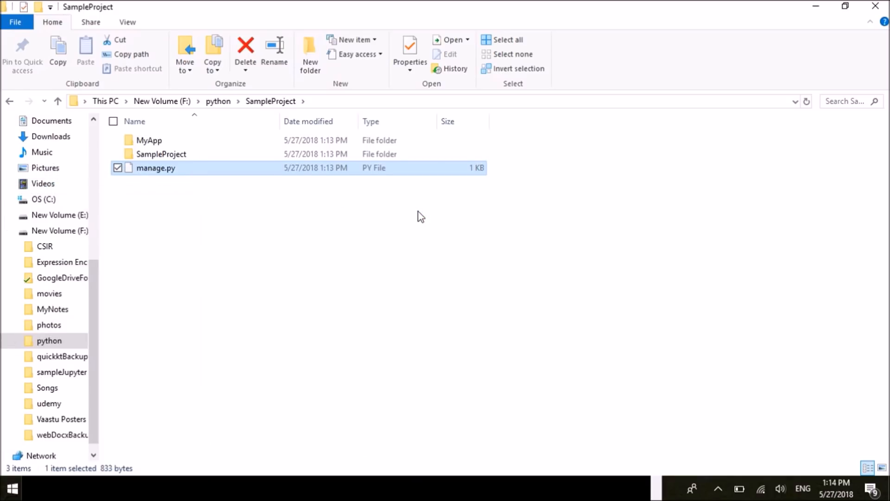
pyautogui.moveTo(516, 478)
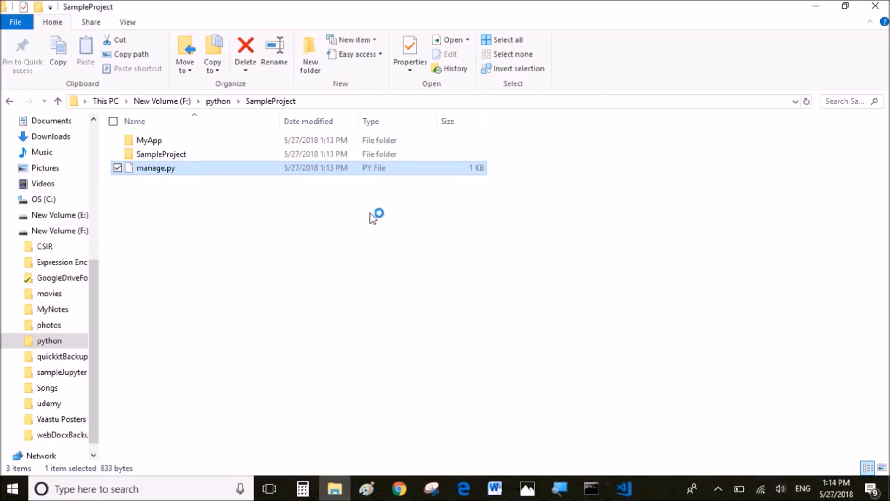
# Open the SampleProject folder in Visual Studio Code via Open Folder
pyautogui.doubleClick(154, 168)
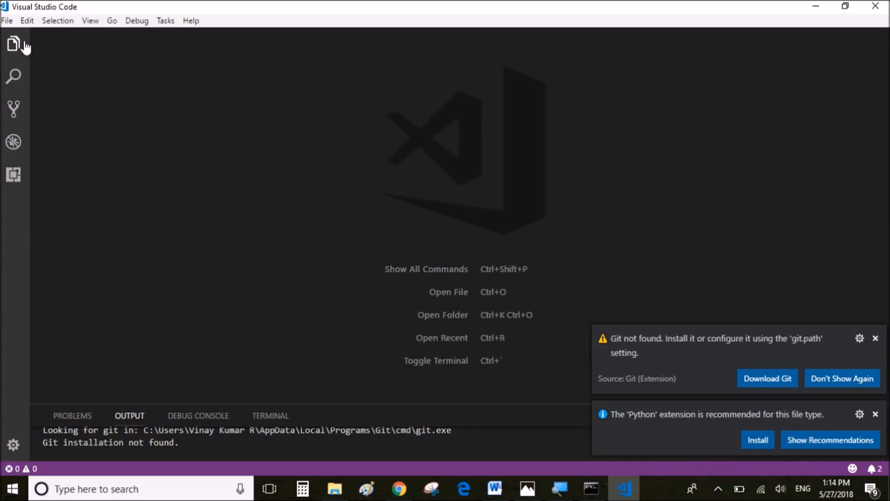
pyautogui.click(14, 45)
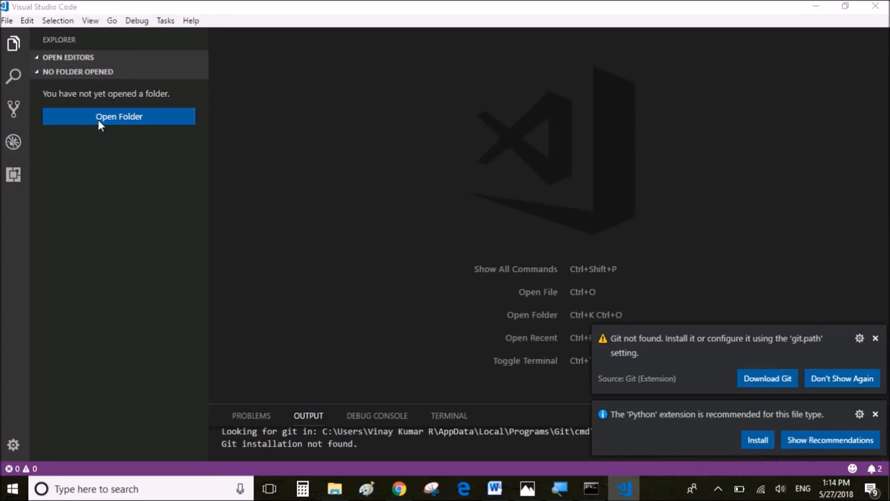
pyautogui.click(118, 117)
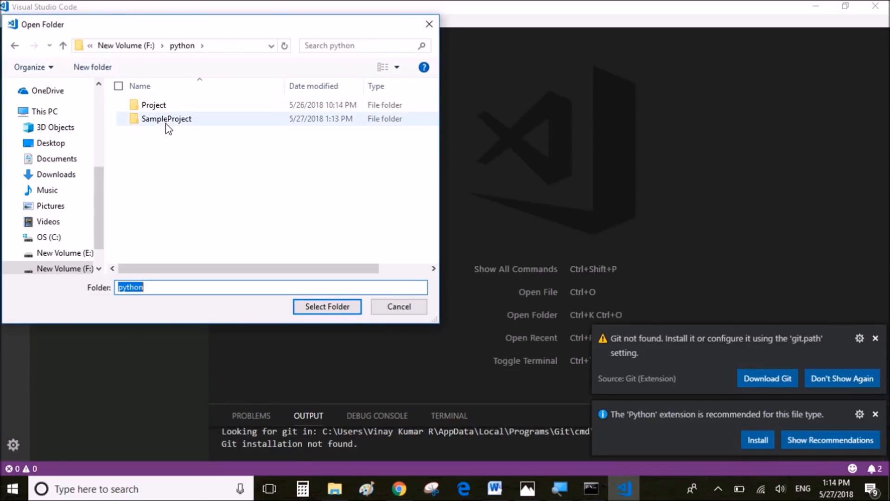
pyautogui.doubleClick(166, 118)
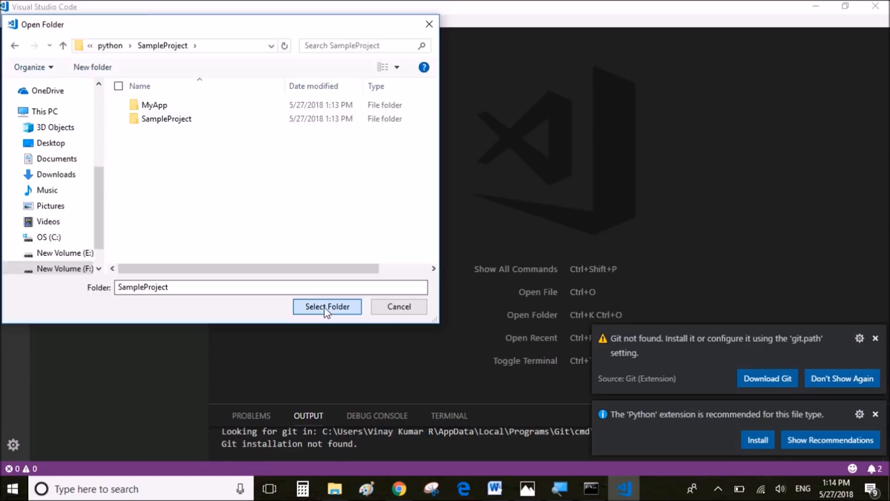
pyautogui.click(327, 307)
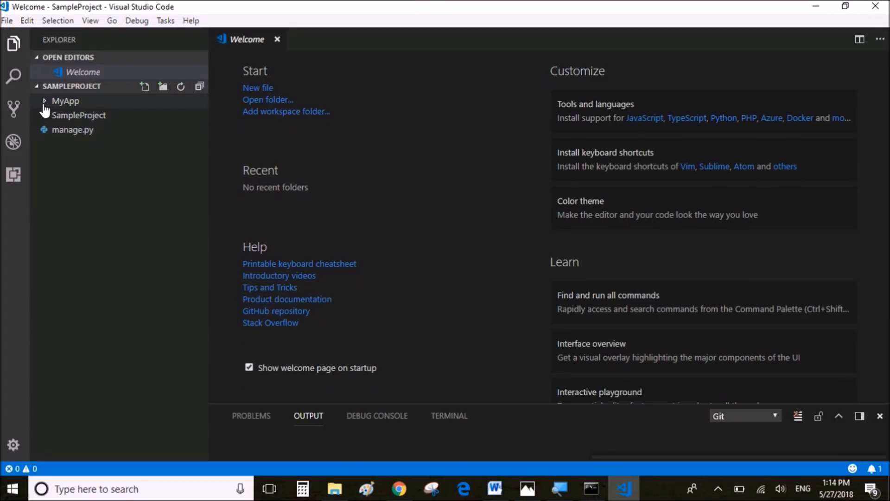
# Expand the MyApp and inner SampleProject folders in the VS Code Explorer
pyautogui.click(65, 101)
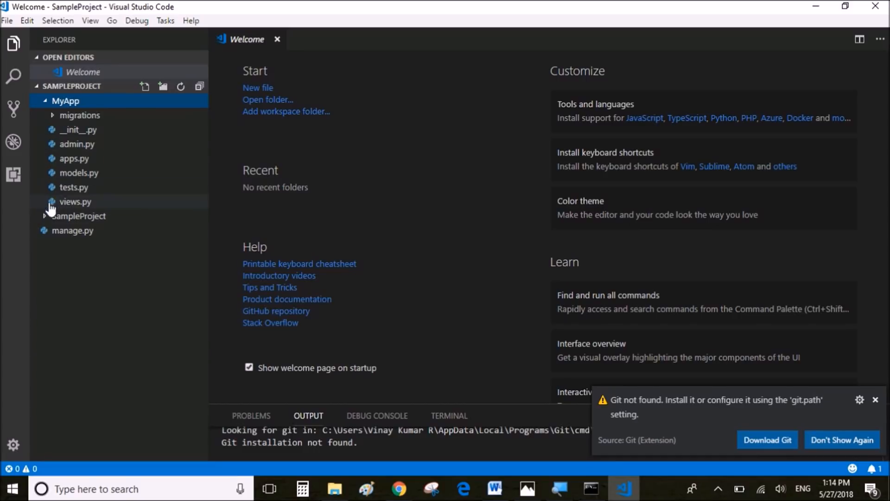
pyautogui.click(77, 216)
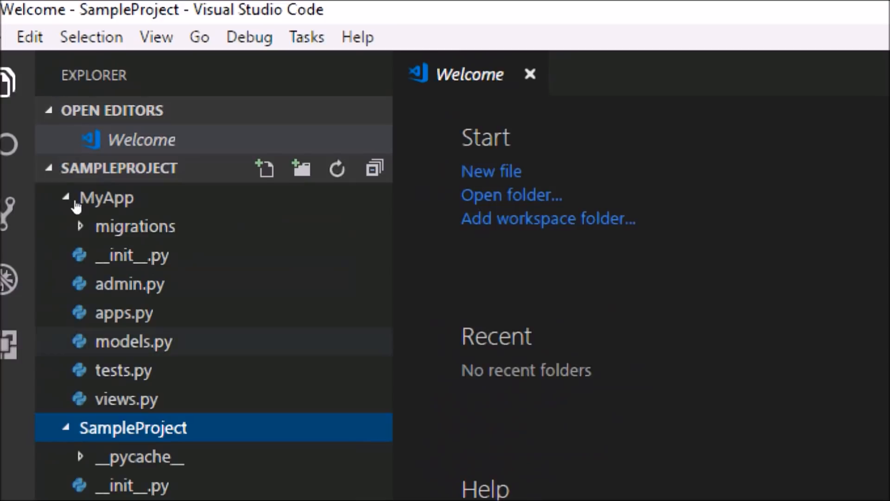
pyautogui.scroll(-3)
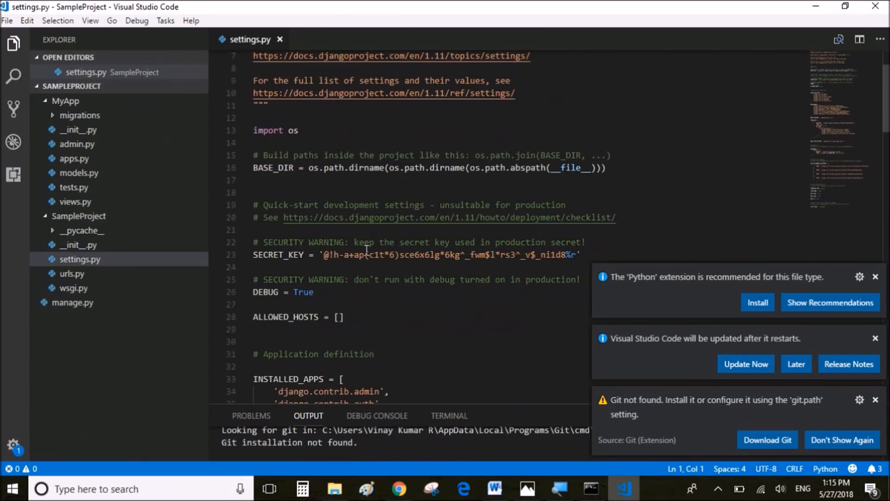
# Add 'rest_framework' and 'MyApp' to INSTALLED_APPS in settings.py, then bring up MyApp's views.py
pyautogui.click(874, 276)
pyautogui.write("'")
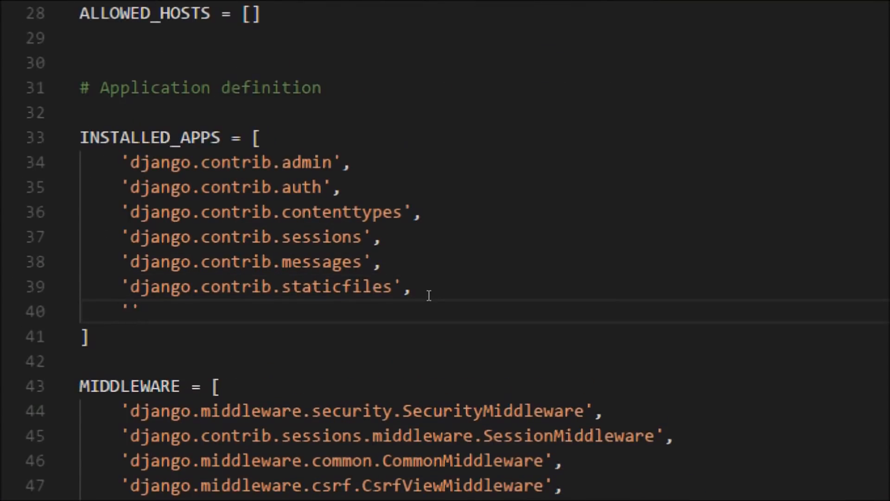
pyautogui.write('rest_')
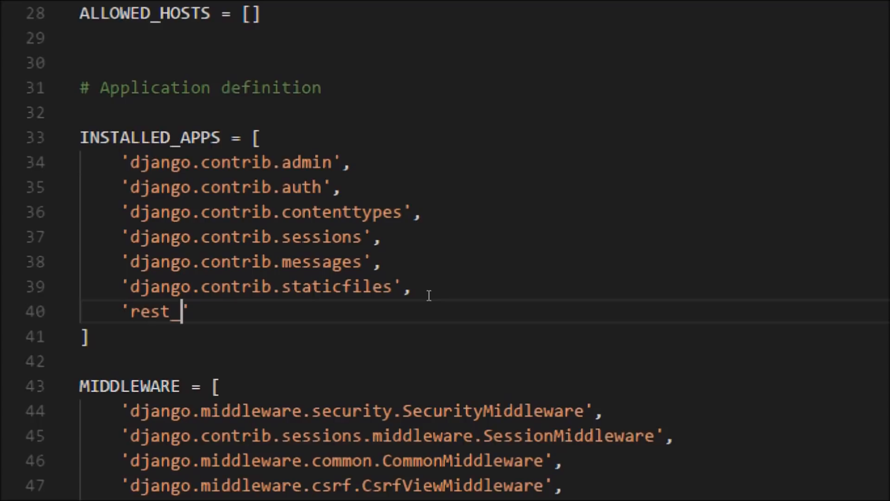
pyautogui.write('fram')
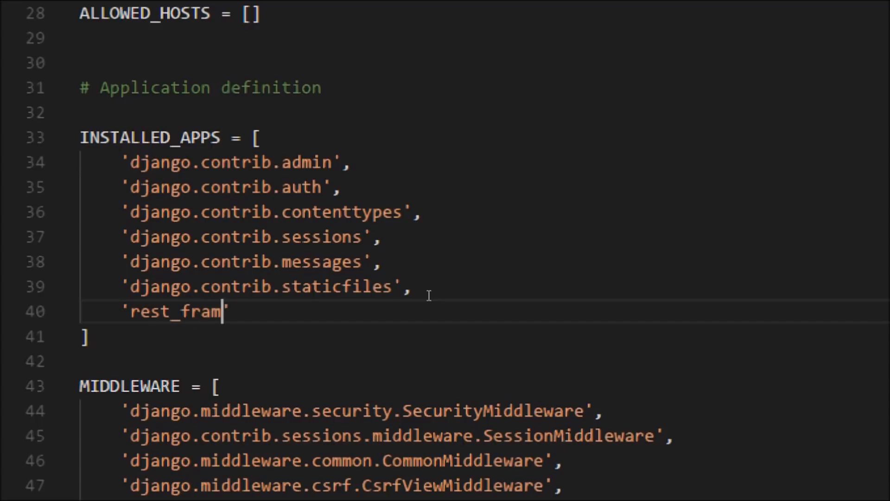
pyautogui.write('ework')
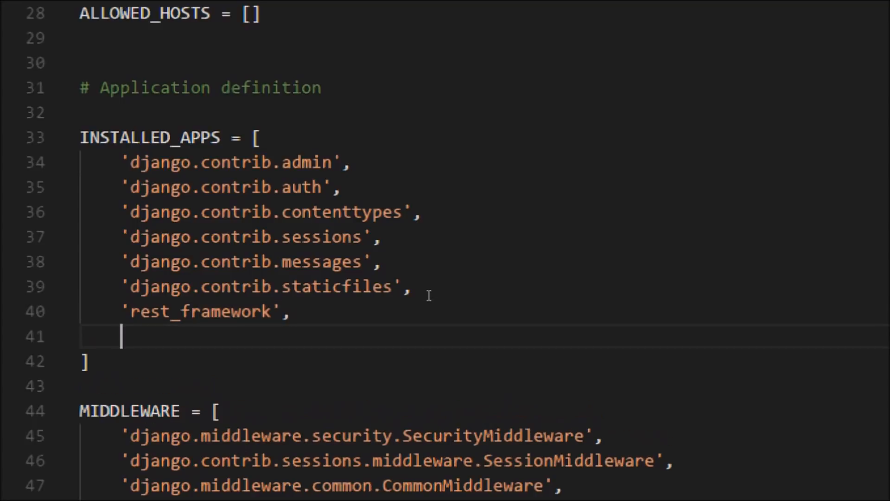
pyautogui.write("'M")
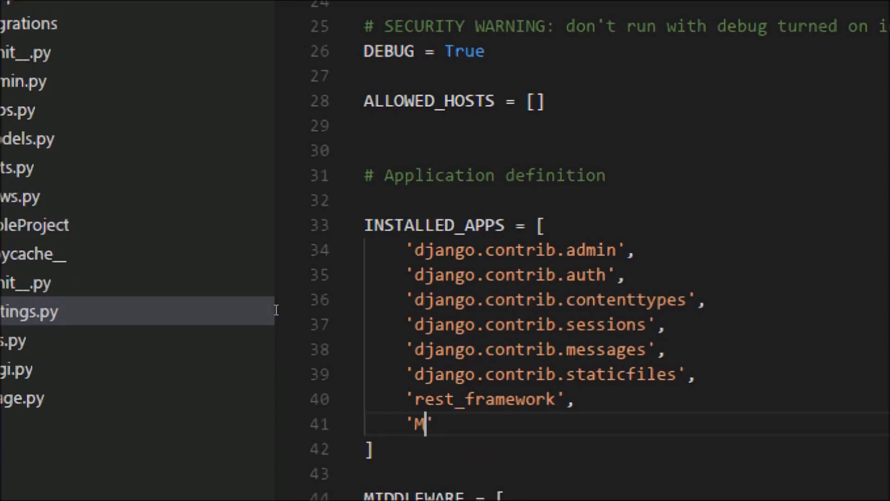
pyautogui.write('yApp')
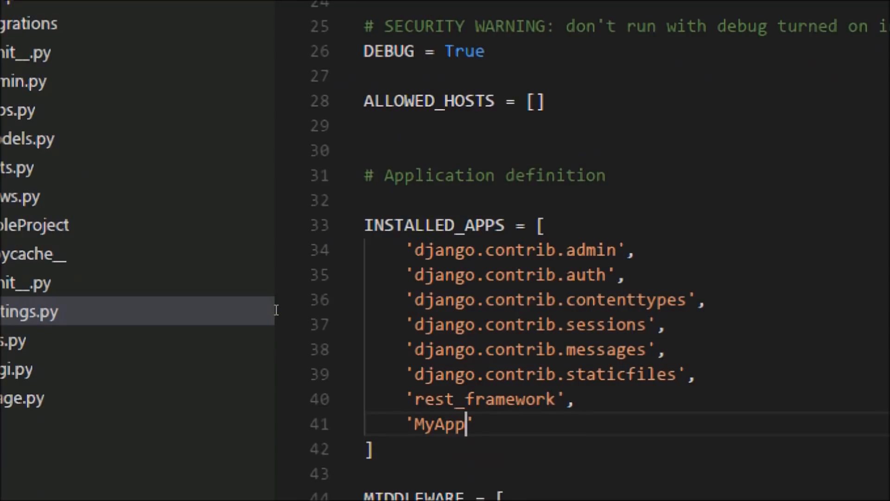
pyautogui.scroll(-3)
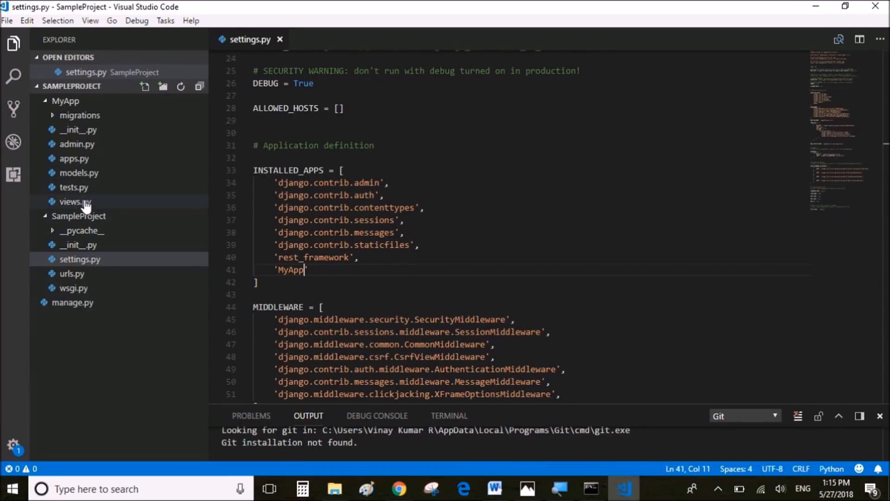
pyautogui.doubleClick(75, 202)
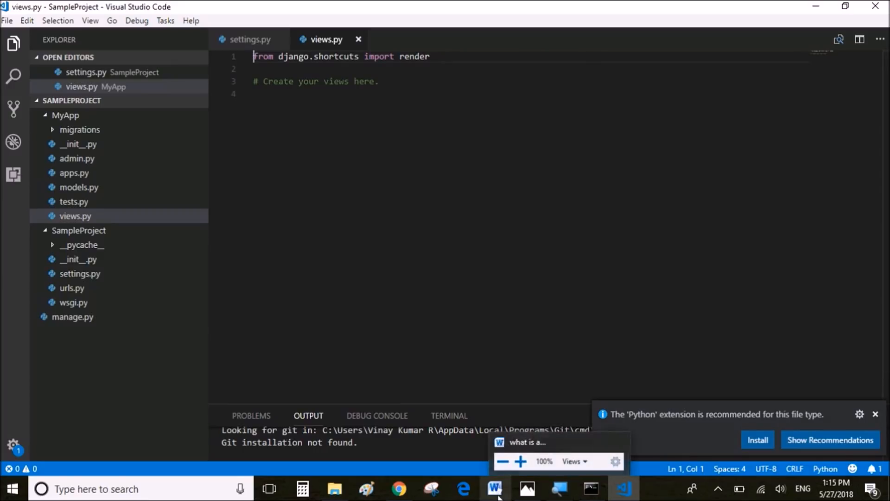
# Select the block of import statements in the Word tutorial for the views.py file
pyautogui.click(493, 489)
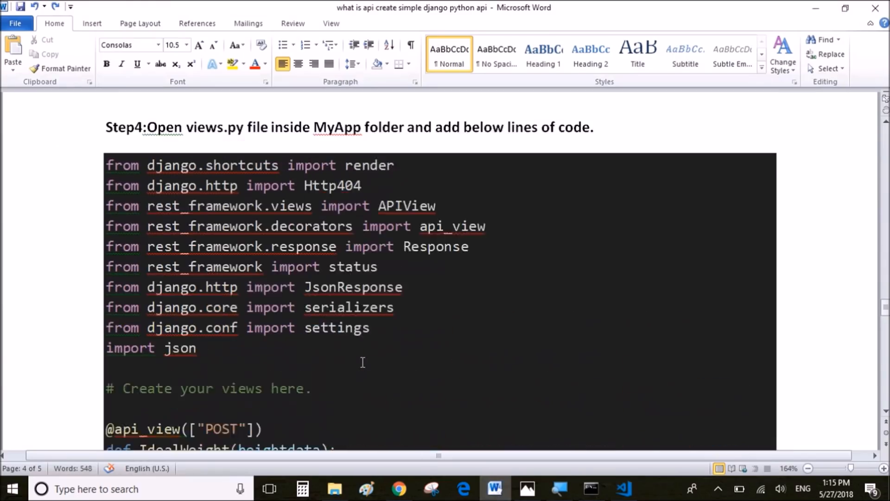
pyautogui.moveTo(146, 226); pyautogui.dragTo(197, 368)
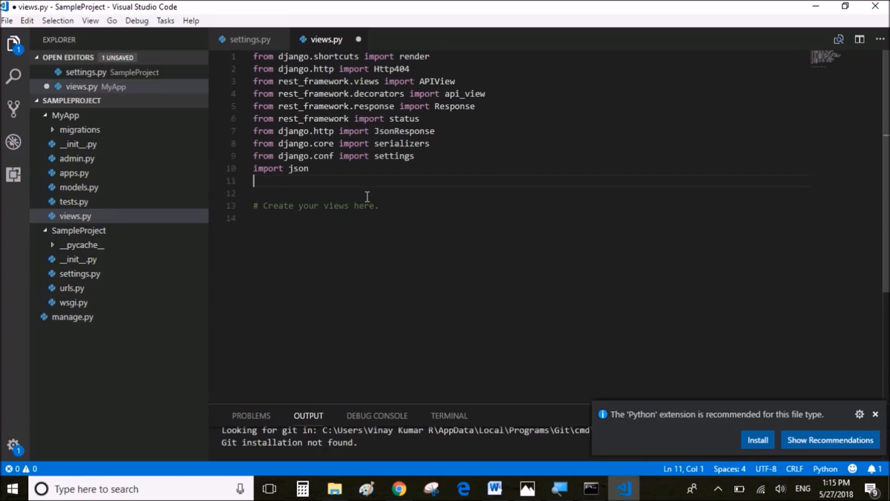
pyautogui.click(493, 489)
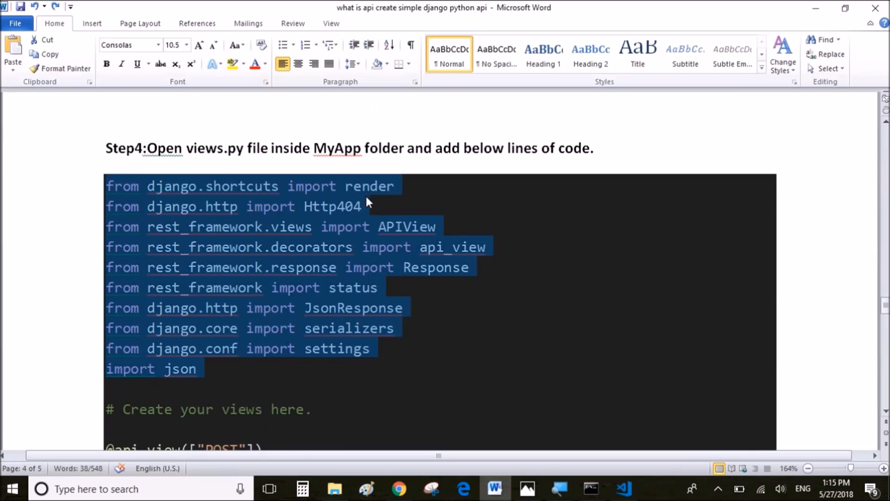
pyautogui.scroll(-3)
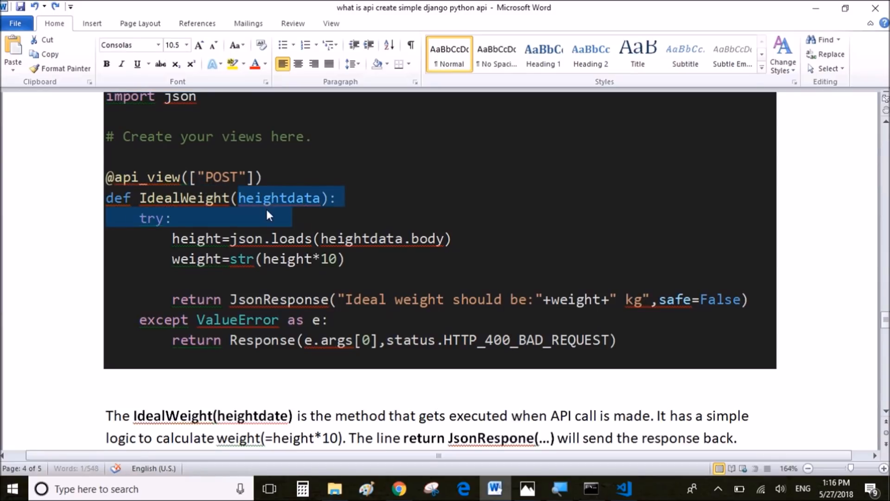
# Review and select the whole IdealWeight POST view function with its height times 10 calculation
pyautogui.click(173, 217)
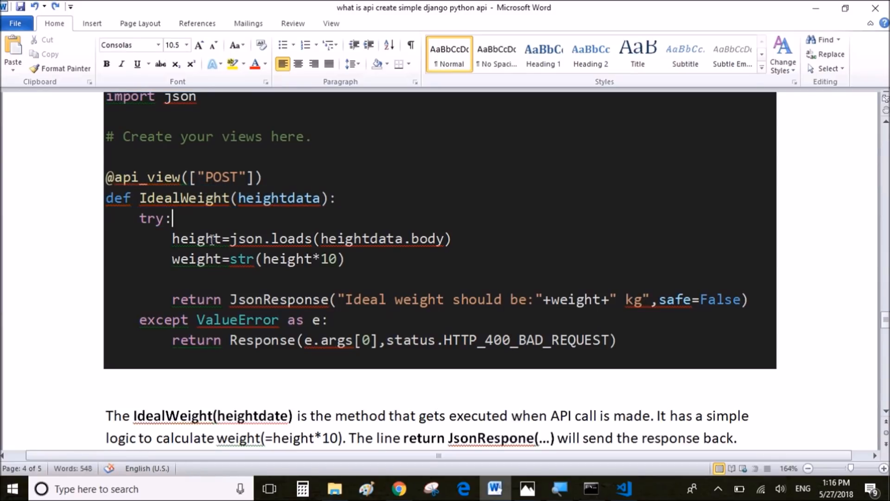
pyautogui.doubleClick(196, 238)
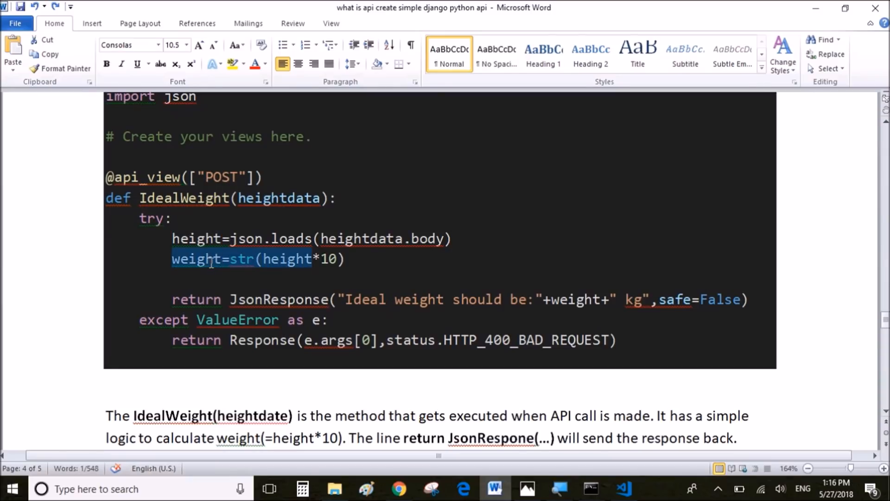
pyautogui.click(378, 300)
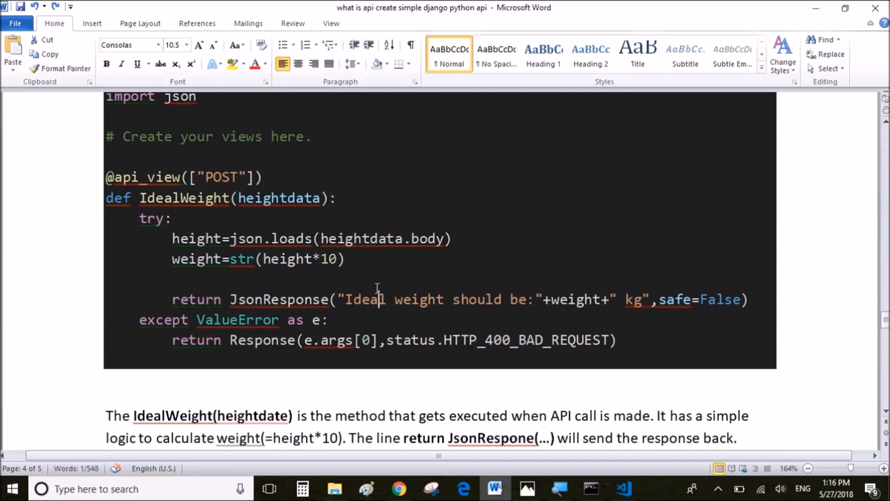
pyautogui.moveTo(345, 300); pyautogui.dragTo(549, 299)
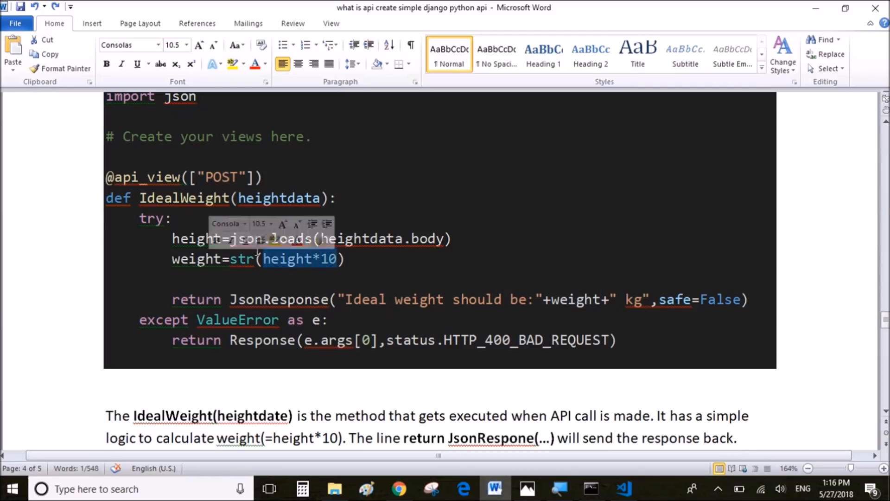
pyautogui.click(346, 259)
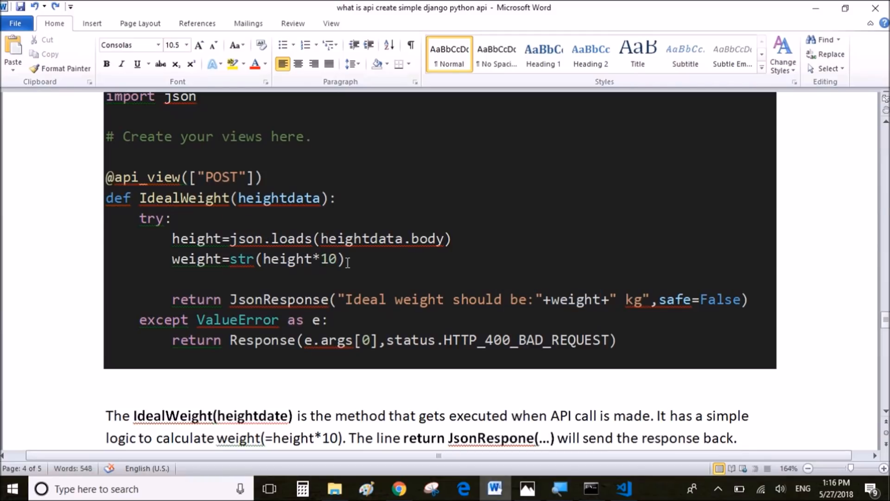
pyautogui.moveTo(172, 239); pyautogui.dragTo(345, 259)
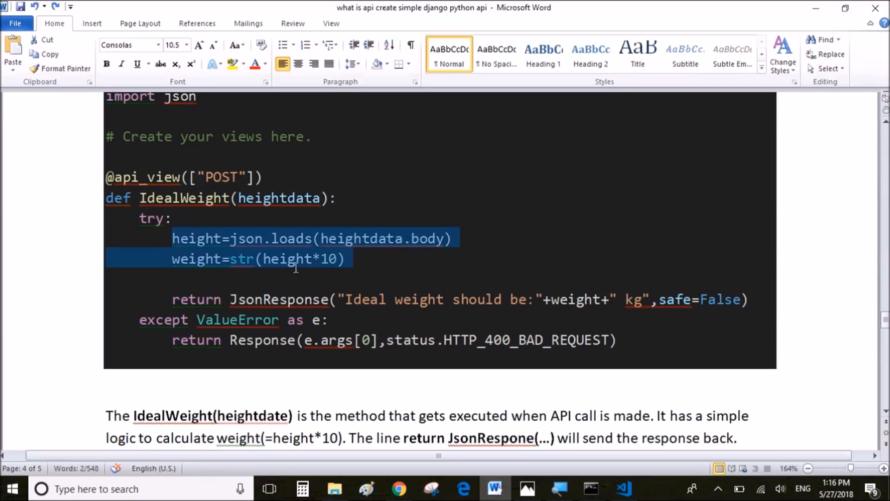
pyautogui.click(638, 355)
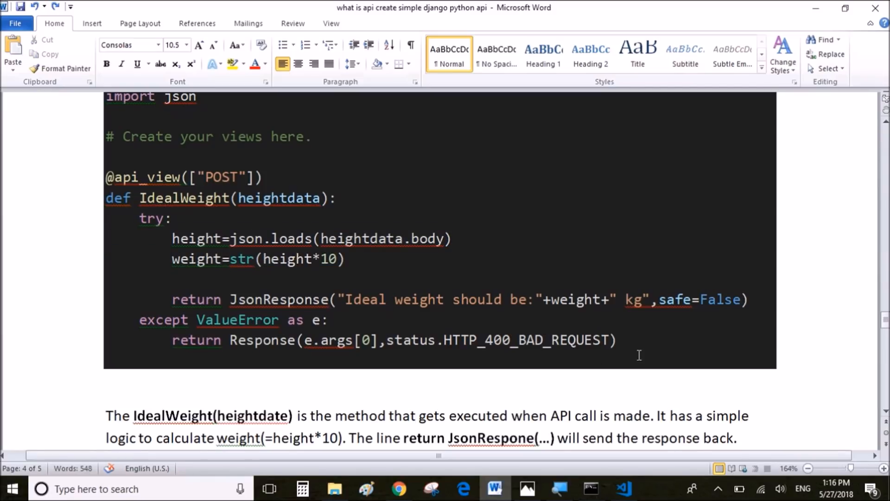
pyautogui.moveTo(139, 198); pyautogui.dragTo(616, 339)
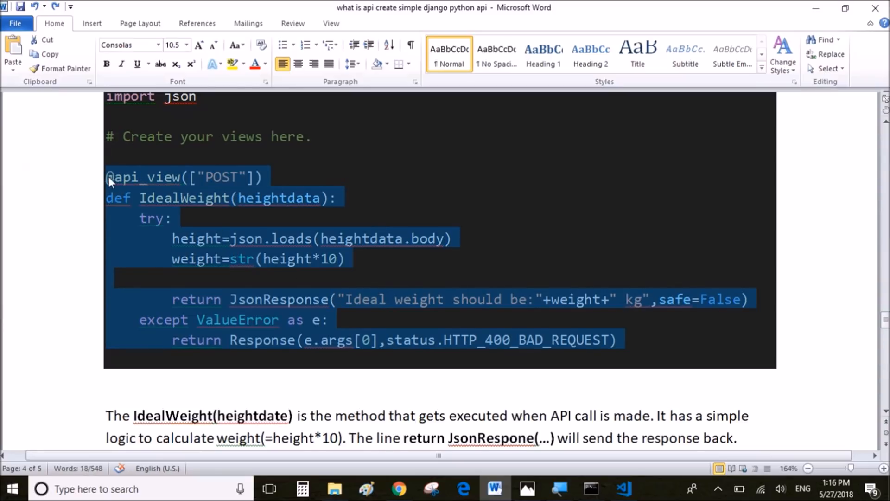
pyautogui.click(624, 489)
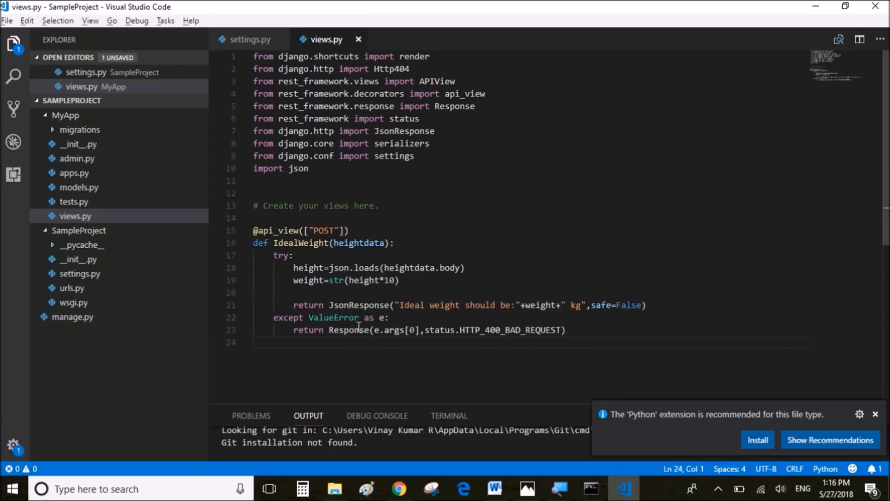
# Add 'from MyApp import views' to urls.py alongside the existing imports
pyautogui.doubleClick(301, 242)
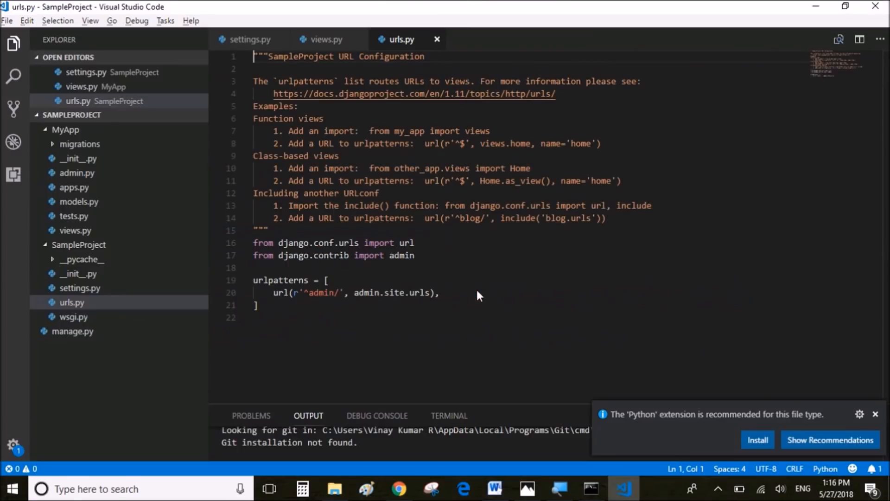
pyautogui.click(495, 489)
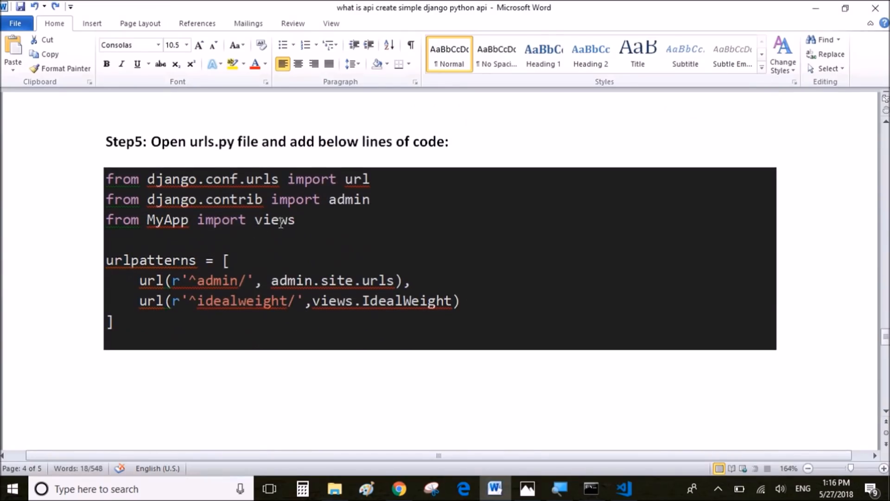
pyautogui.moveTo(106, 179); pyautogui.dragTo(295, 220)
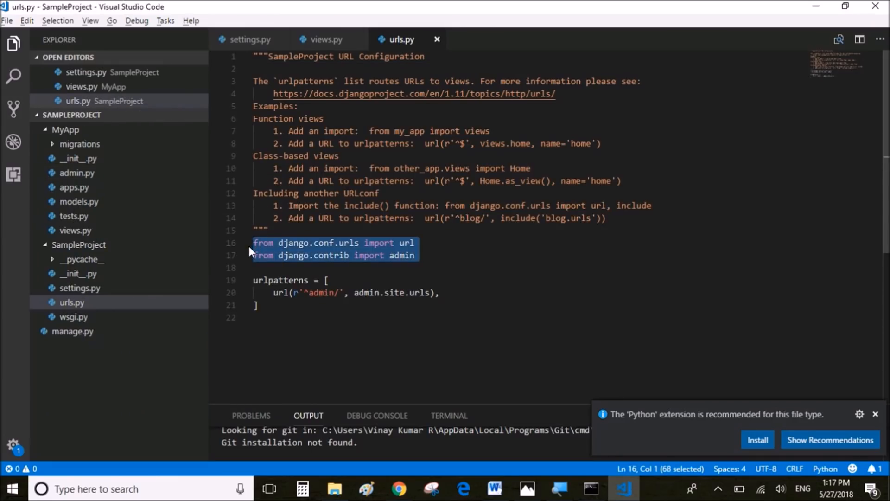
pyautogui.write('from MyApp import views')
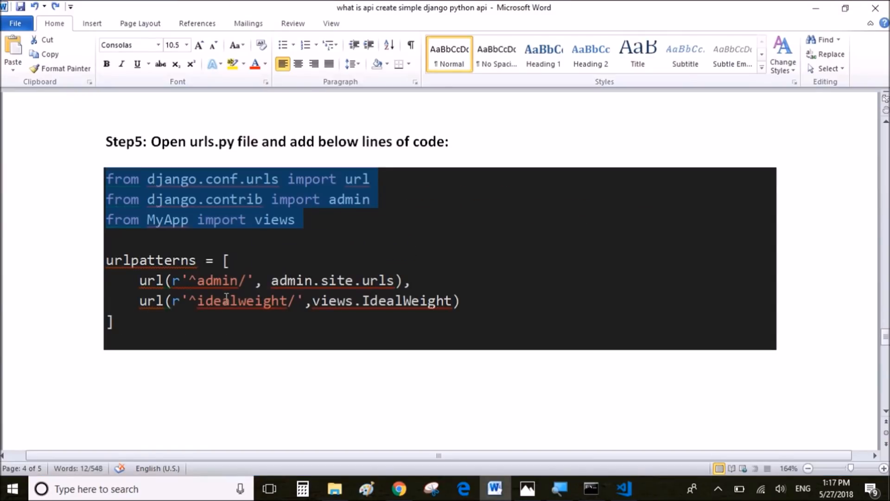
# Copy the url(r'^idealweight/', views.IdealWeight) route line from the tutorial into urlpatterns
pyautogui.doubleClick(242, 300)
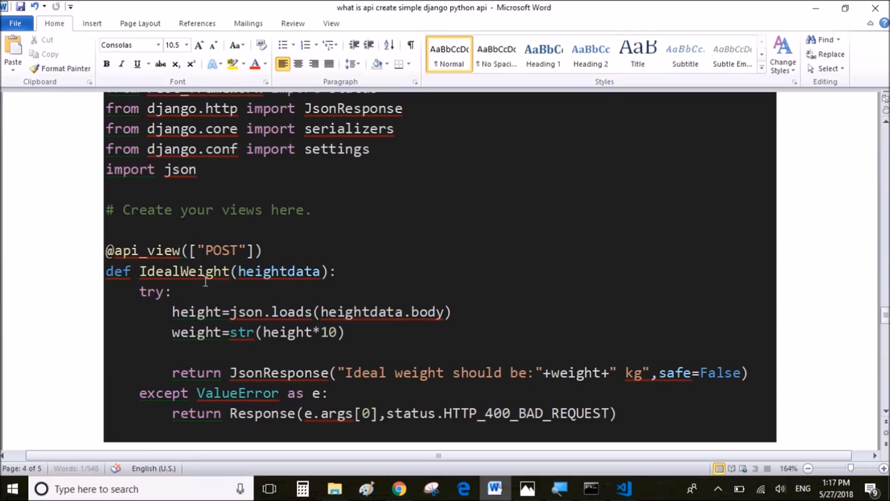
pyautogui.scroll(-3)
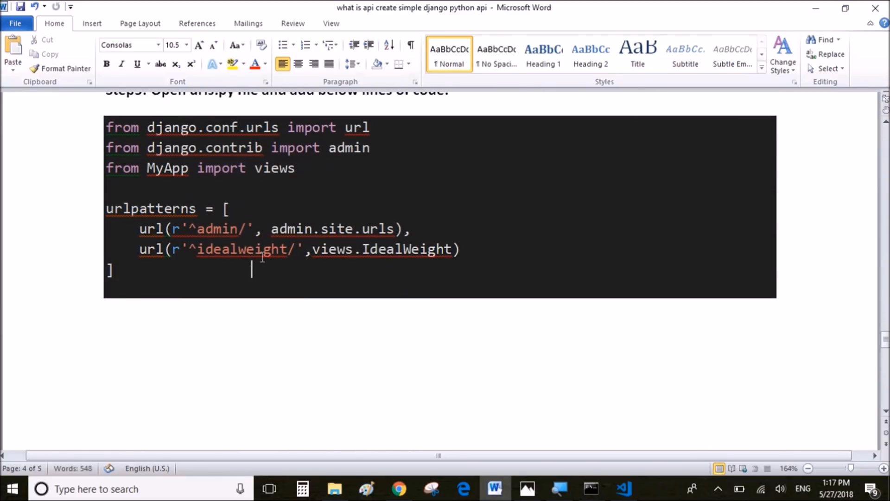
pyautogui.doubleClick(243, 249)
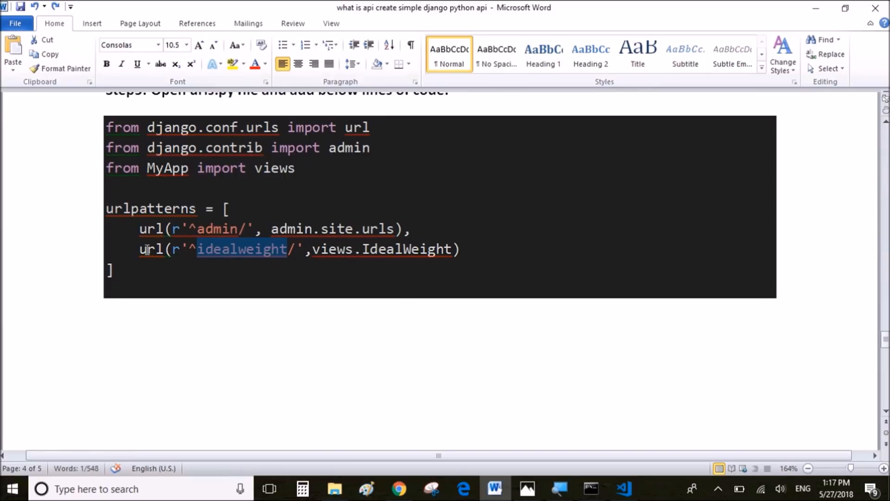
pyautogui.moveTo(140, 248); pyautogui.dragTo(459, 248)
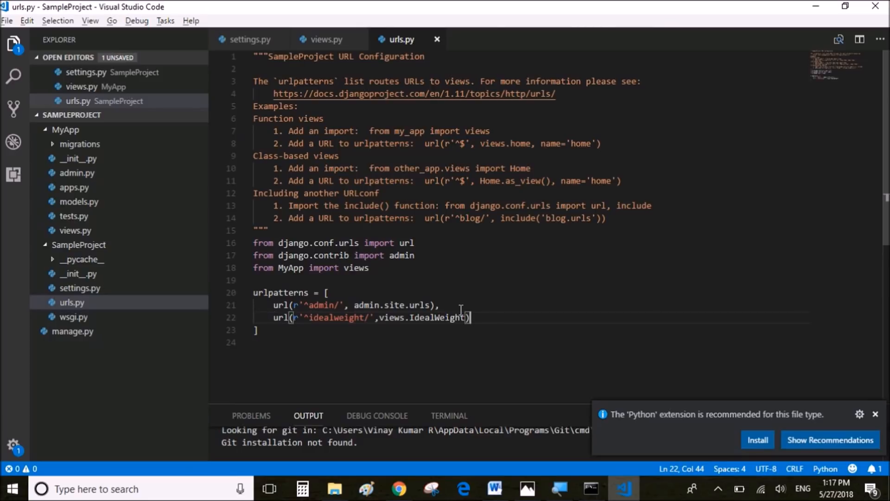
pyautogui.moveTo(402, 181)
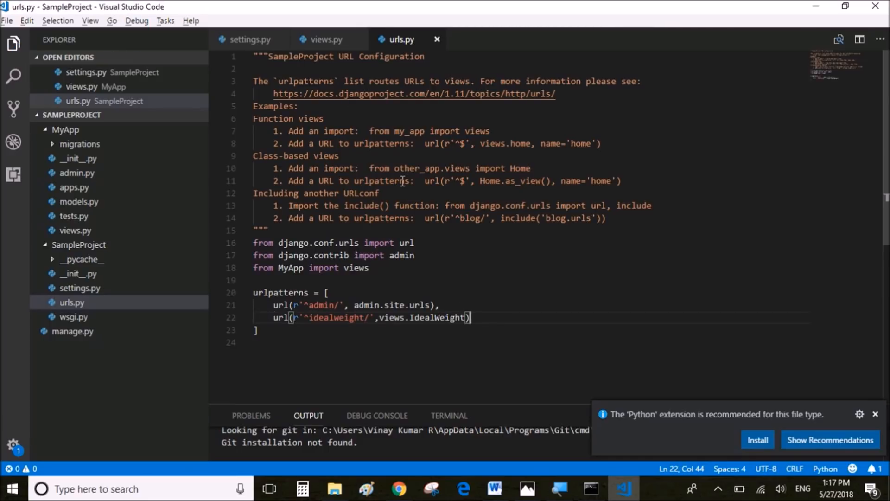
pyautogui.moveTo(495, 243)
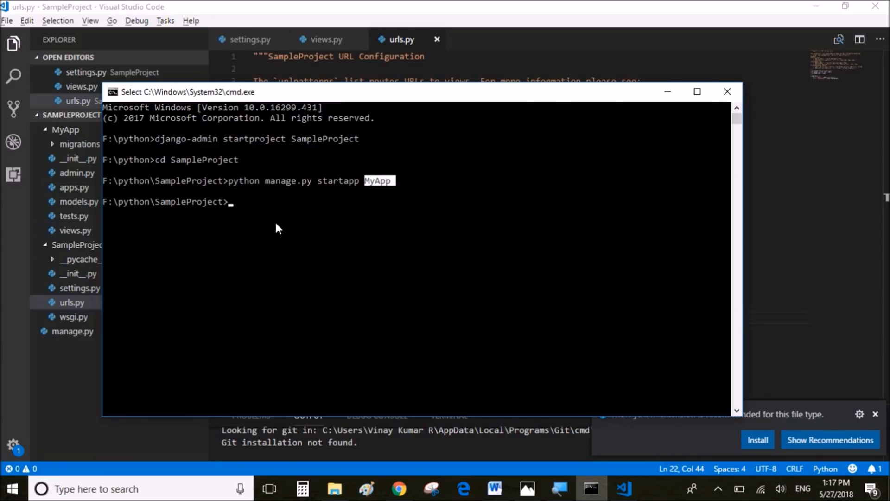
# Run python manage.py runserver from the SampleProject folder
pyautogui.write('pyth')
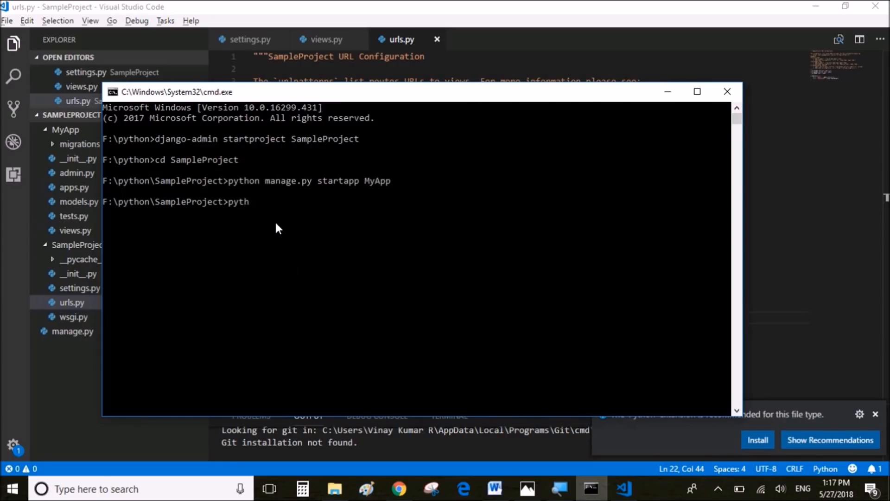
pyautogui.write('on')
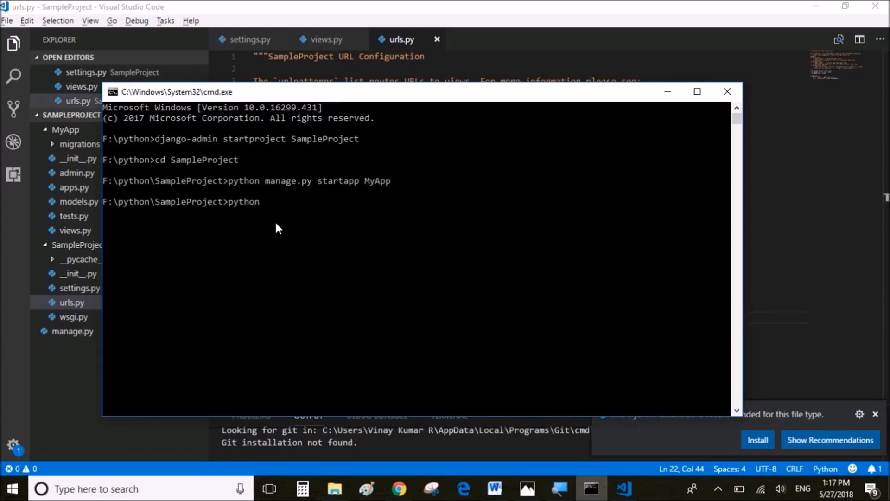
pyautogui.write('manage.py ru')
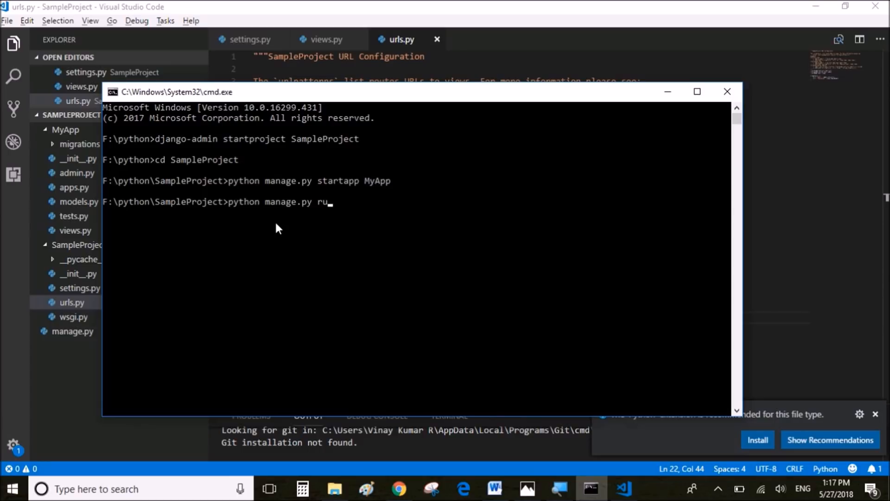
pyautogui.write('nserver')
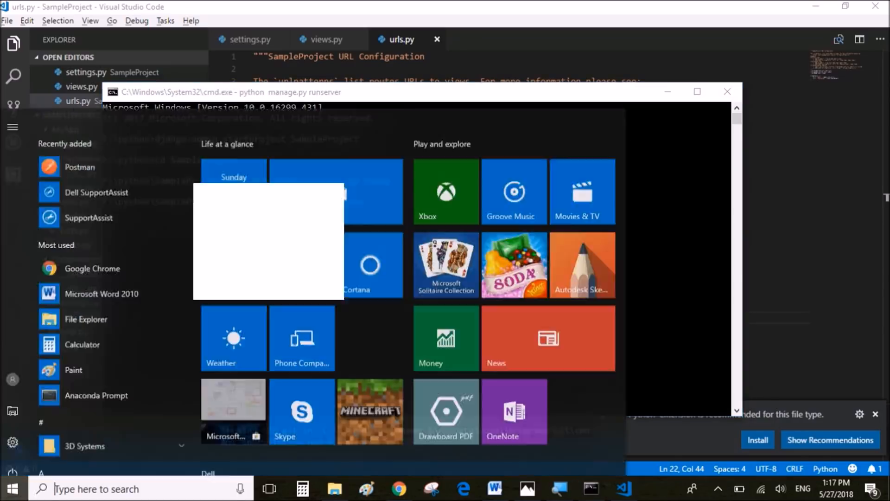
# Launch Postman from Start and dismiss its Create New window to reach a POST tab for 127.0.0.1:8000
pyautogui.write('postman')
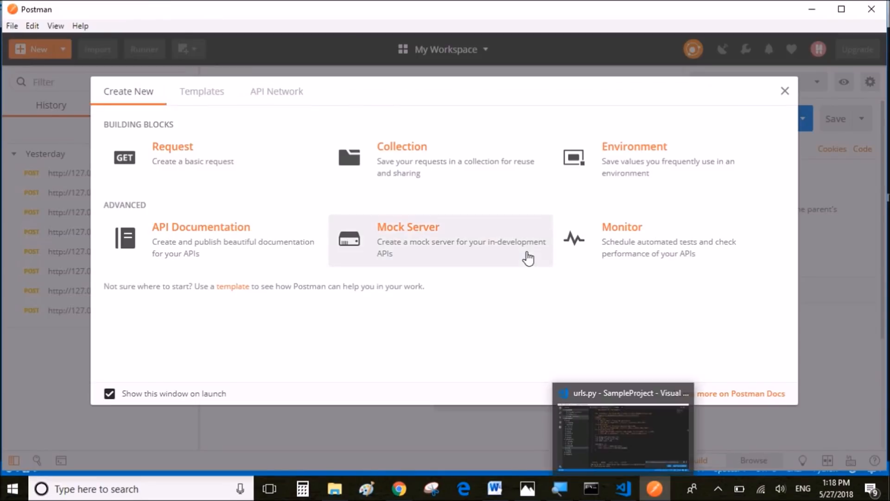
pyautogui.click(786, 91)
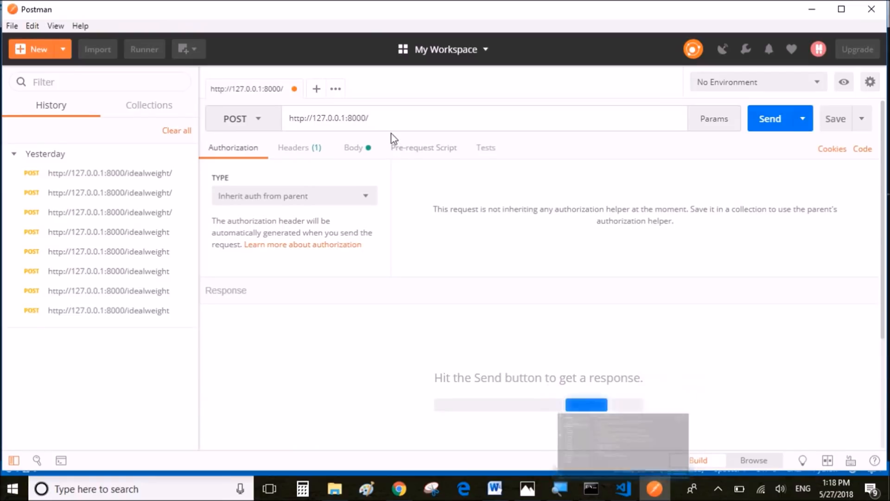
pyautogui.write('idealweight/')
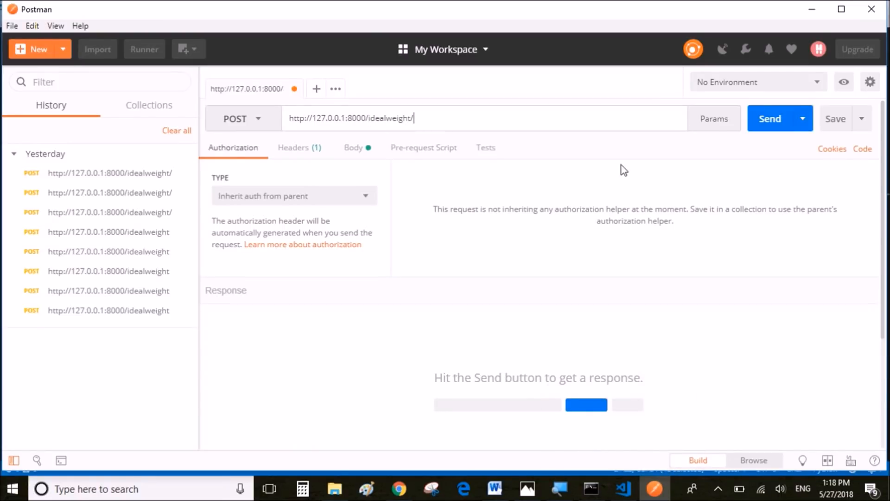
pyautogui.click(352, 148)
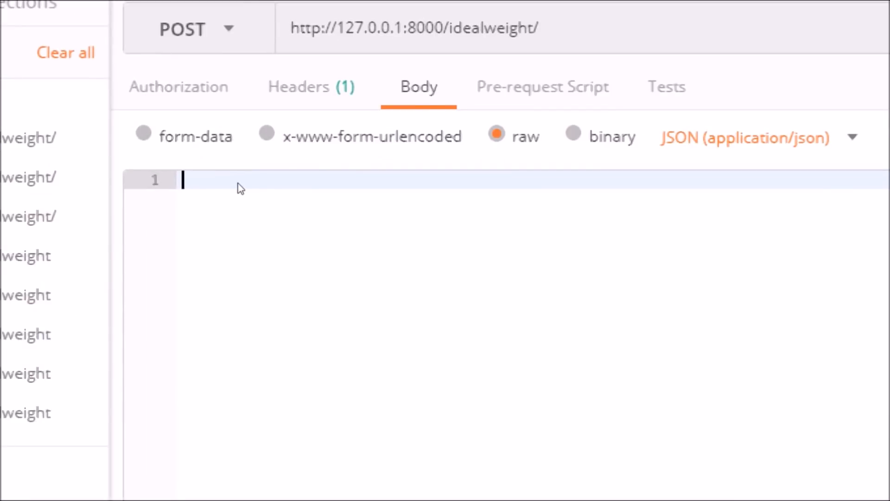
pyautogui.write('5.')
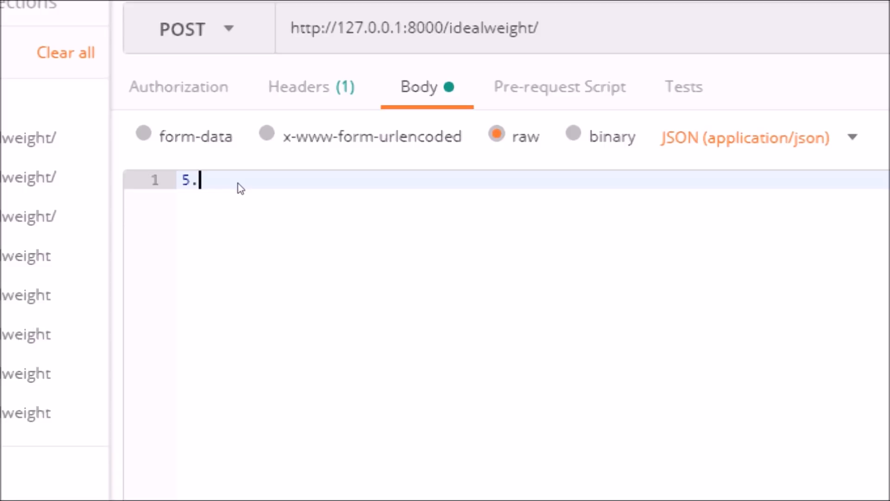
pyautogui.write('6')
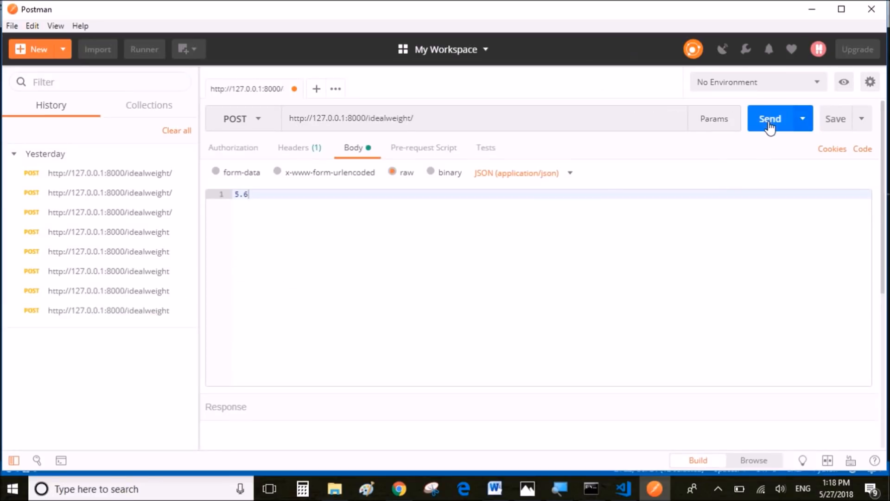
# Send the 5.6 request, get 'Ideal weight should be:56.0 kg' with 200 OK, and confirm the POST in the server log
pyautogui.click(770, 118)
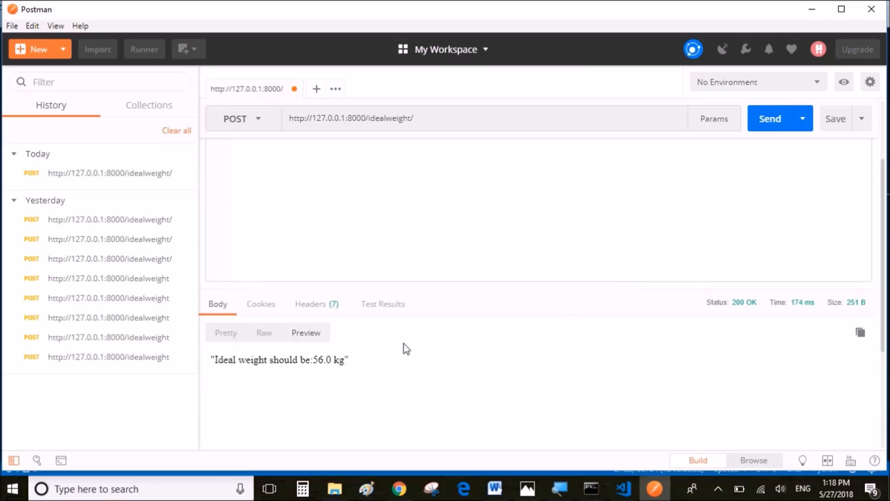
pyautogui.moveTo(214, 360); pyautogui.dragTo(349, 360)
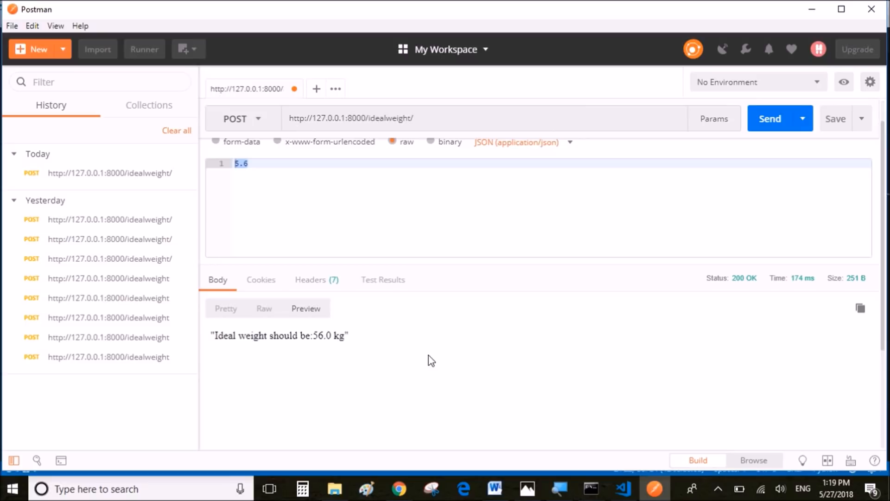
pyautogui.click(590, 489)
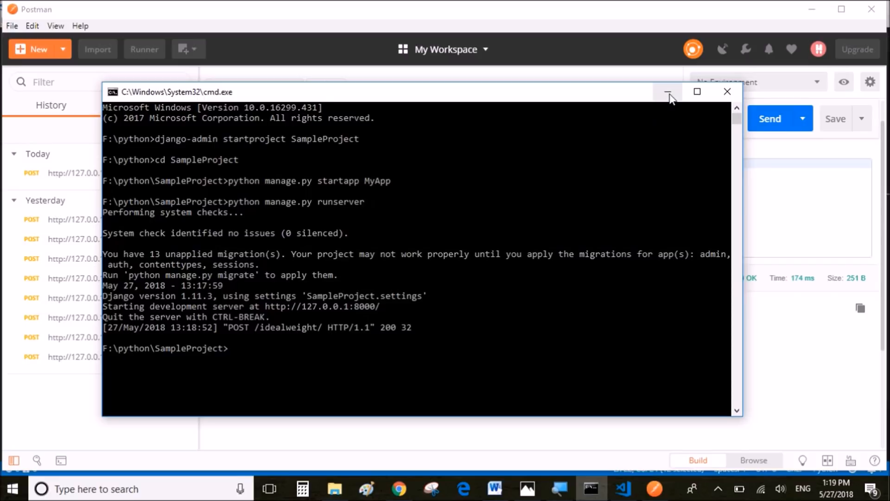
pyautogui.click(669, 92)
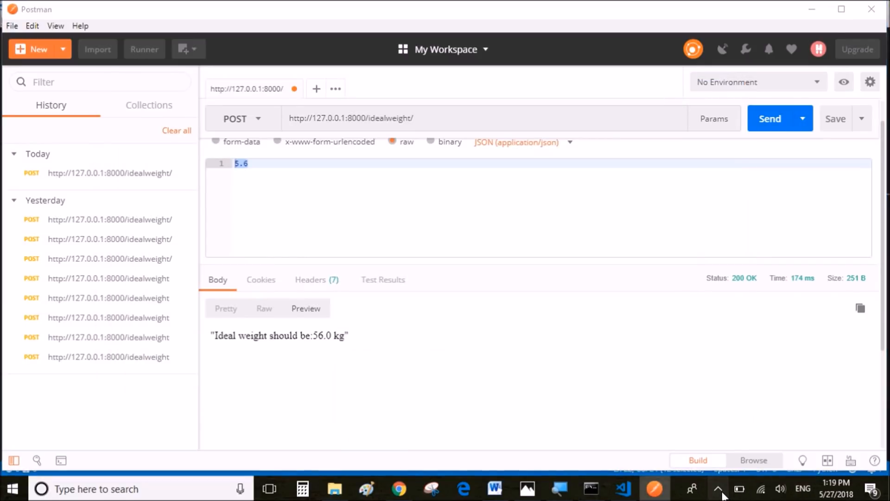